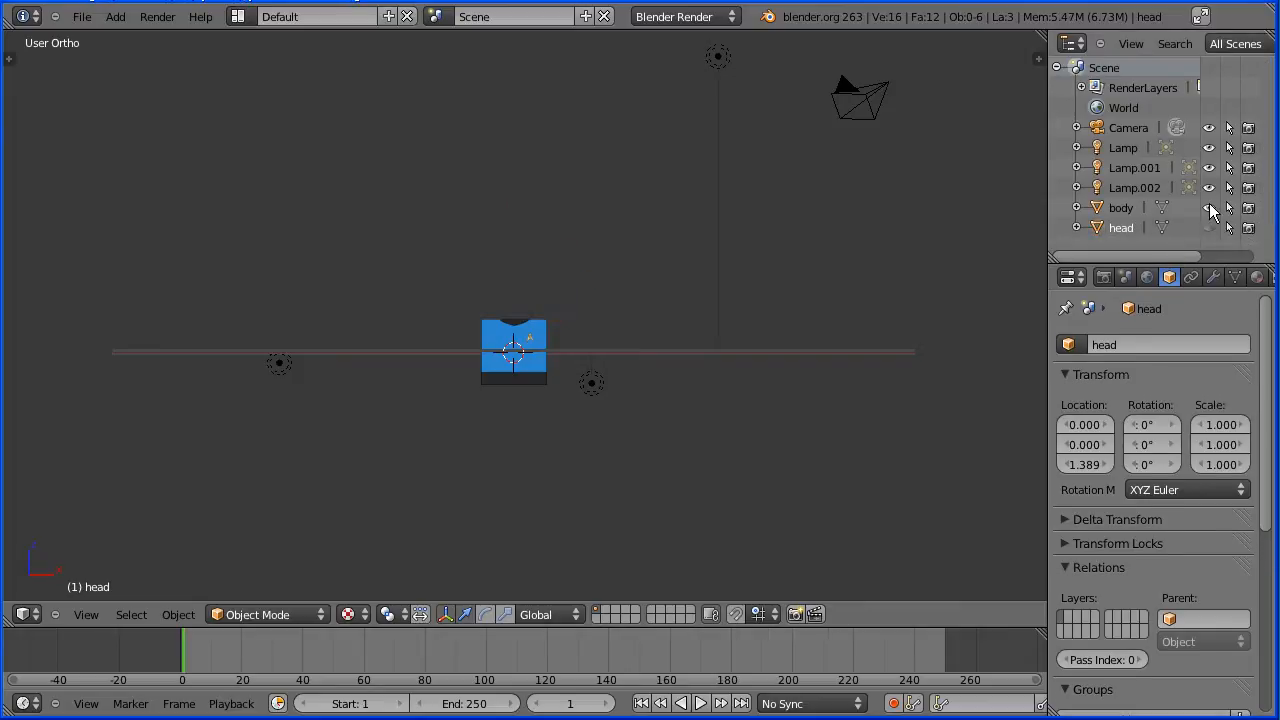
Switch to front view and add a new cube over the papercraft template.
{"action": "left_click", "coordinate": [86, 614]}
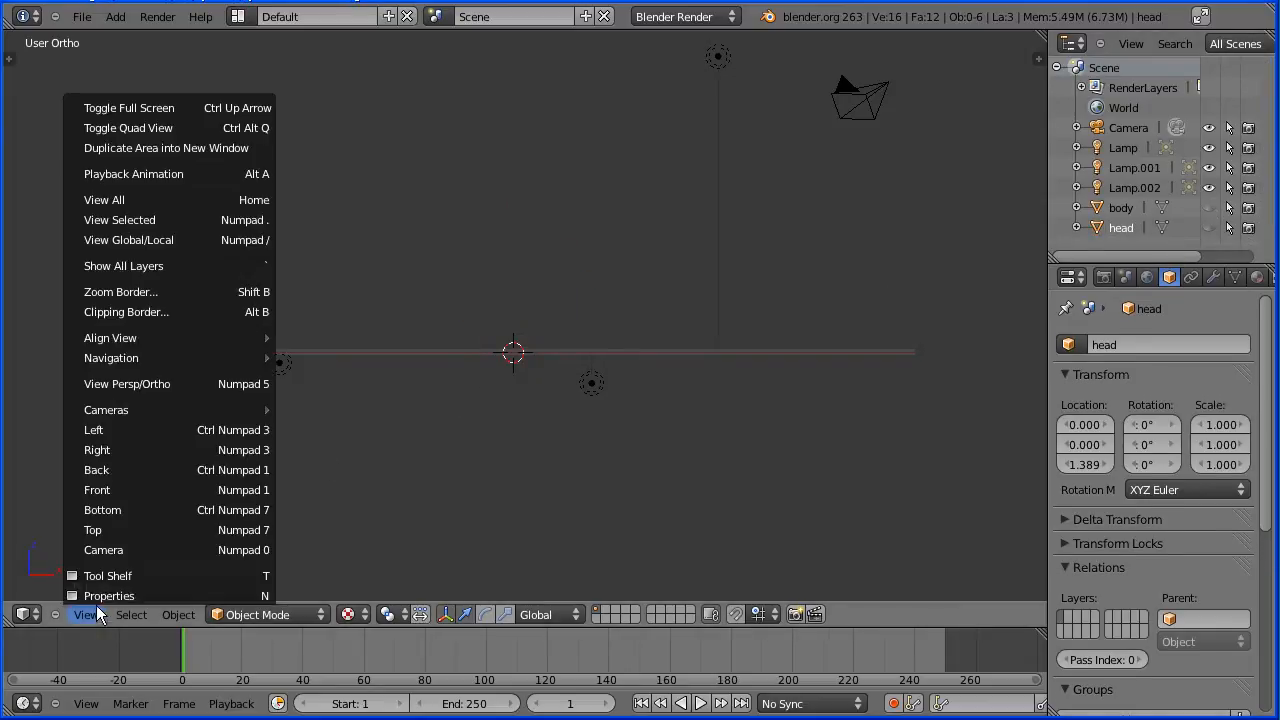
{"action": "left_click", "coordinate": [96, 490]}
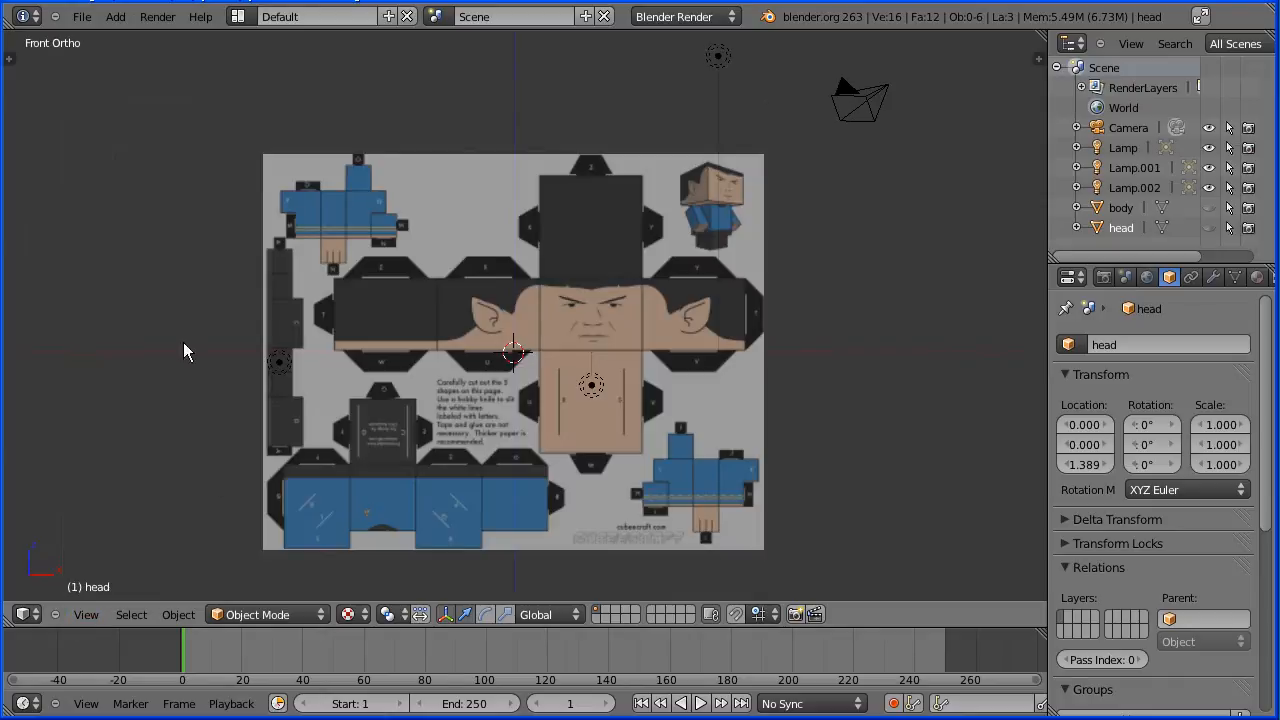
{"action": "left_click", "coordinate": [116, 16]}
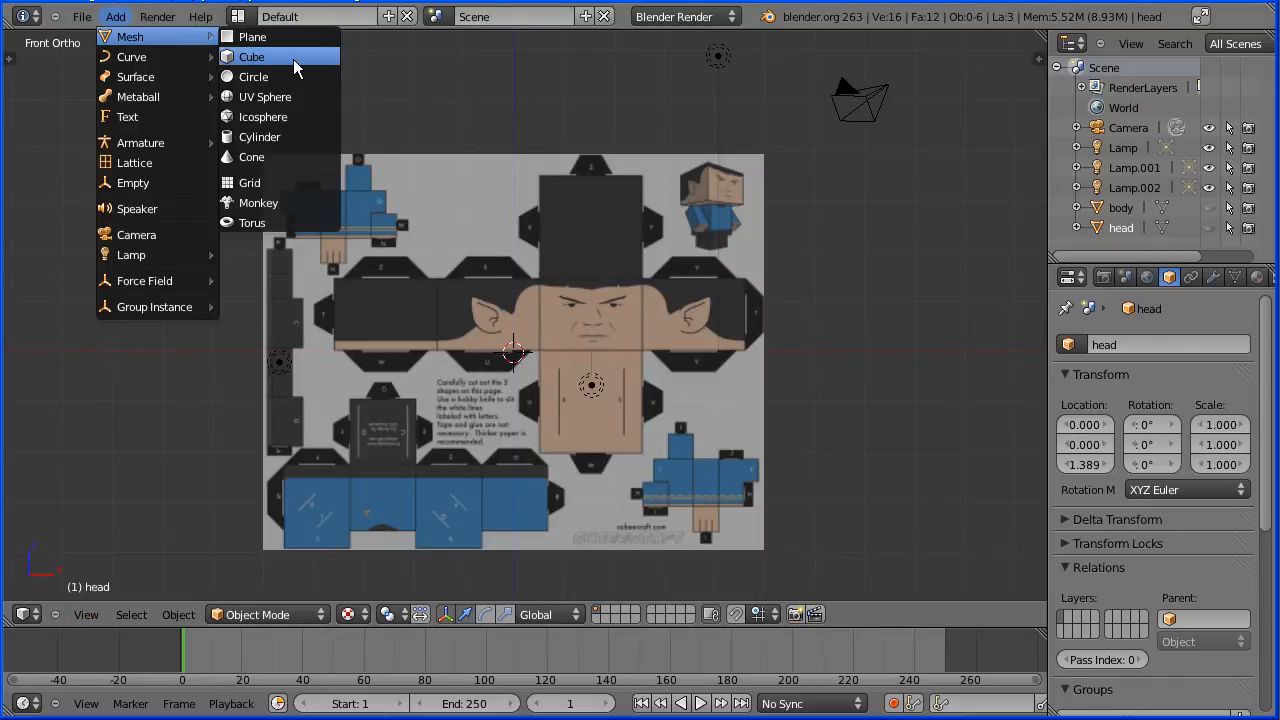
{"action": "left_click", "coordinate": [252, 56]}
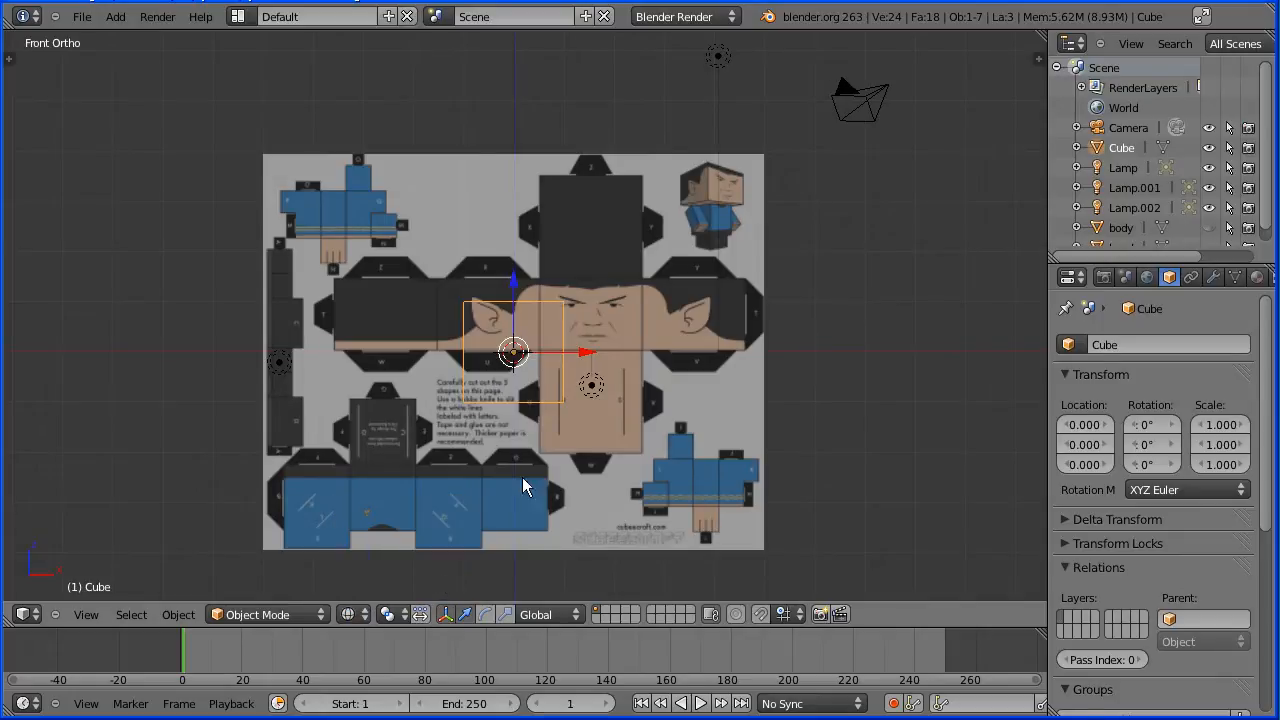
Move the cube up toward the template's top edge and confirm its position.
{"action": "left_click_drag", "start_coordinate": [528, 486], "coordinate": [522, 152]}
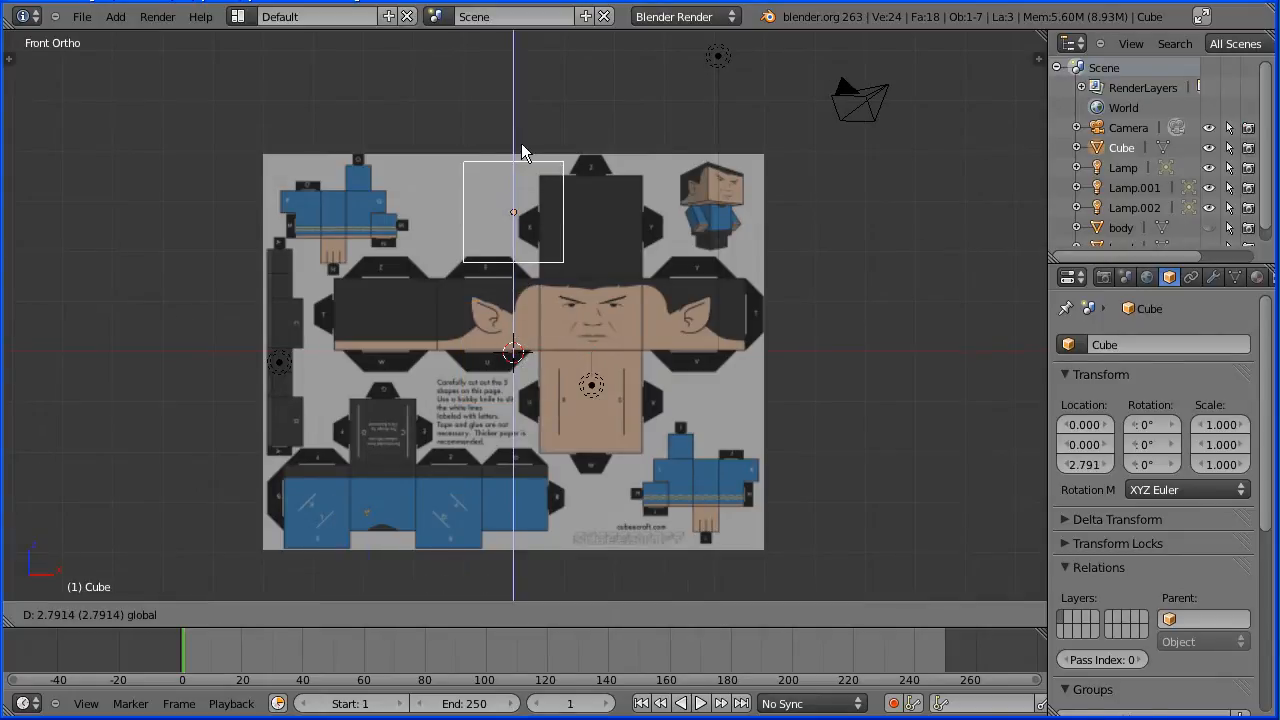
{"action": "mouse_move", "coordinate": [520, 216]}
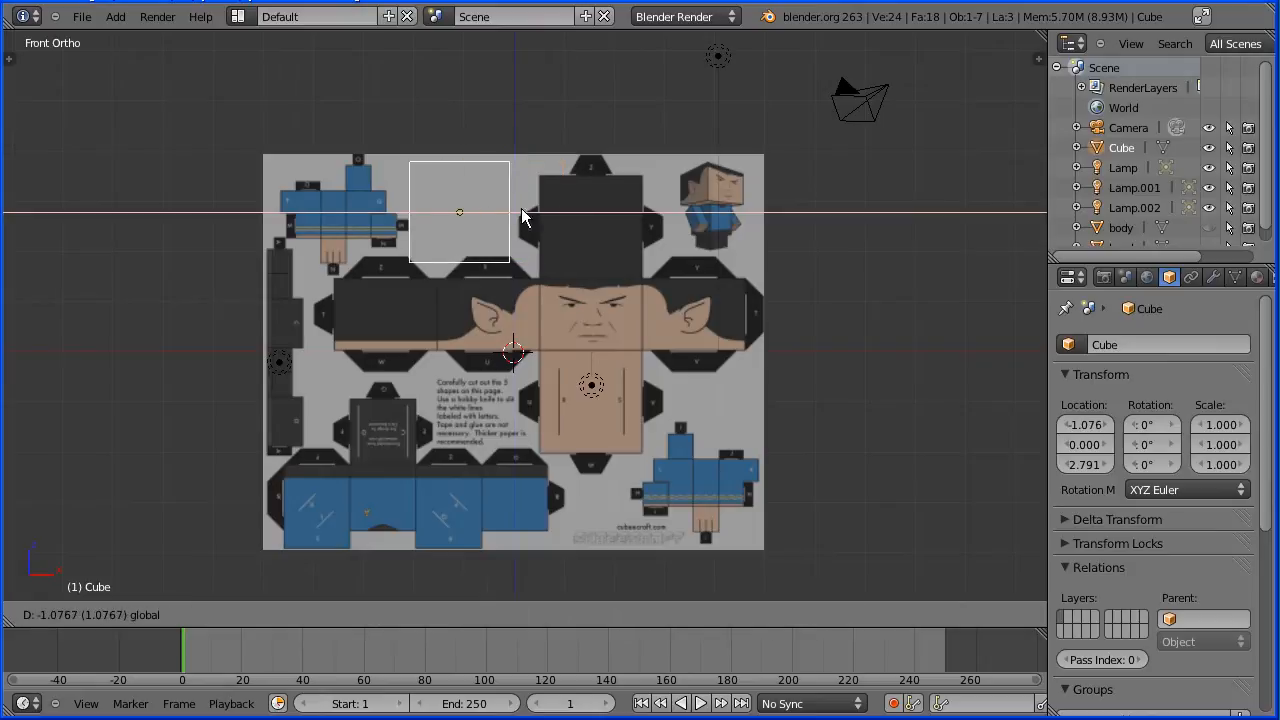
{"action": "left_click", "coordinate": [332, 212]}
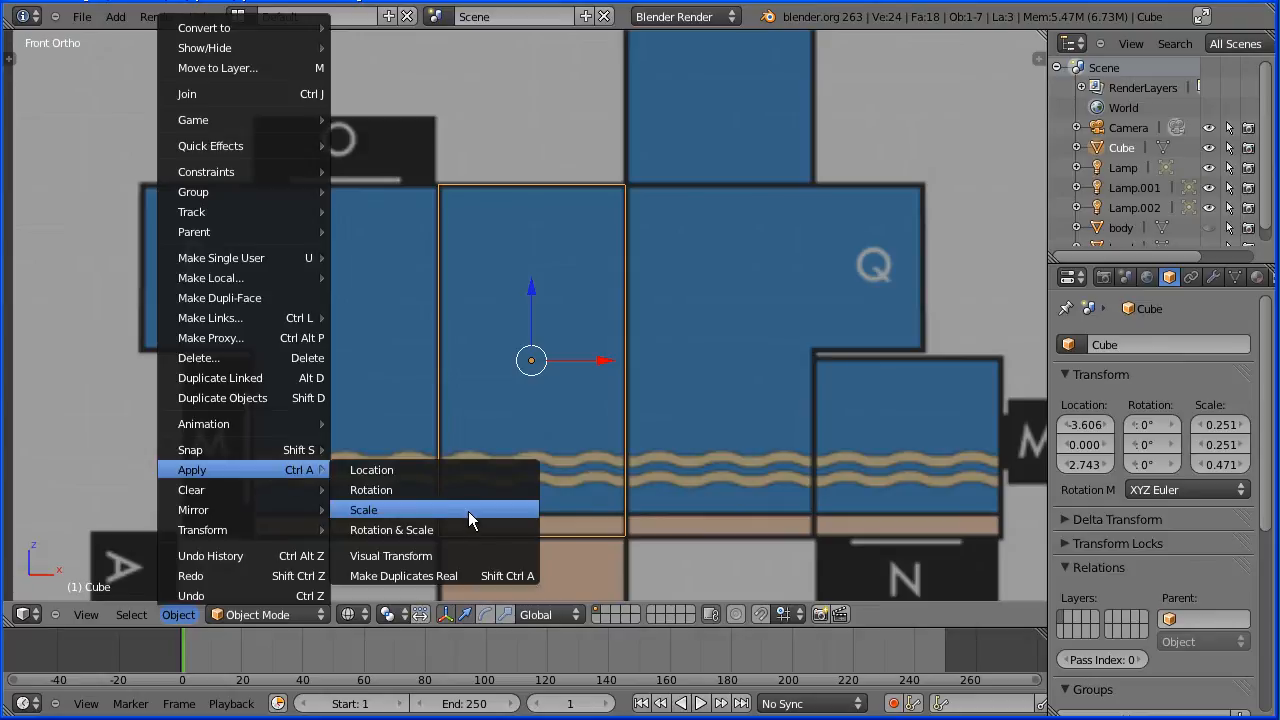
Apply the cube's scale and load the papercraft template in a UV/Image Editor area beside the 3D view.
{"action": "left_click", "coordinate": [364, 510]}
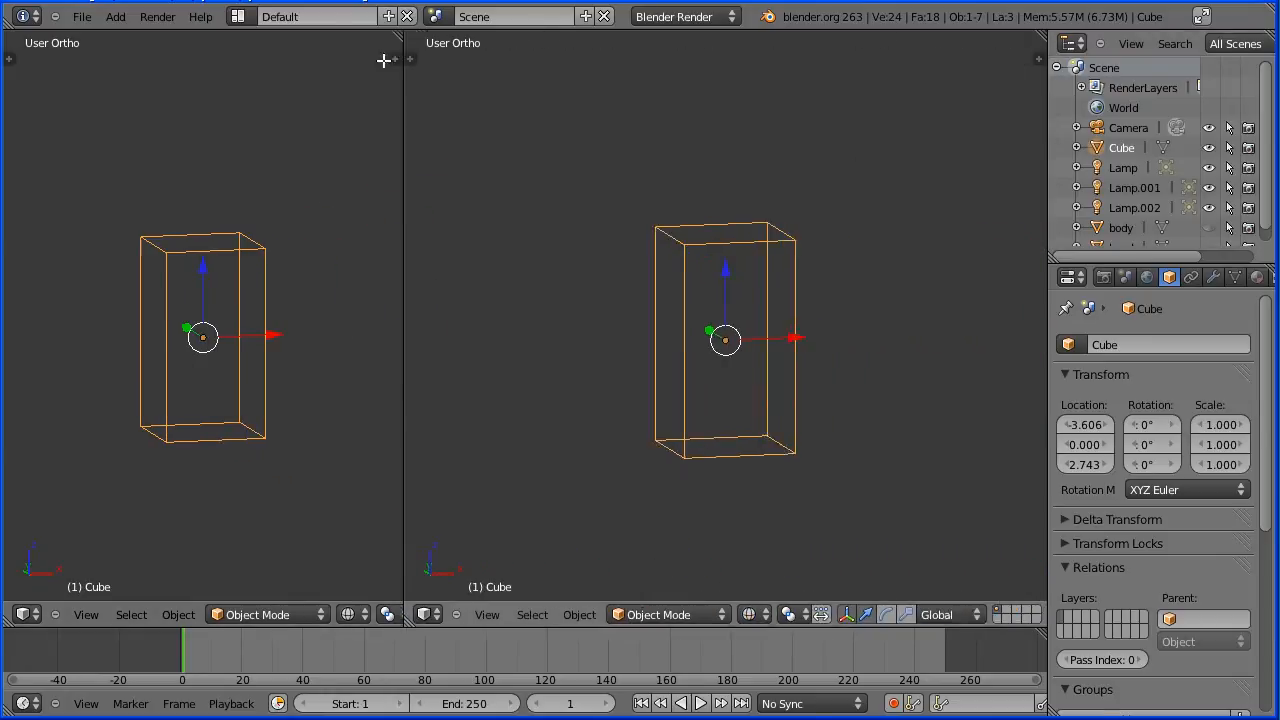
{"action": "left_click", "coordinate": [318, 614]}
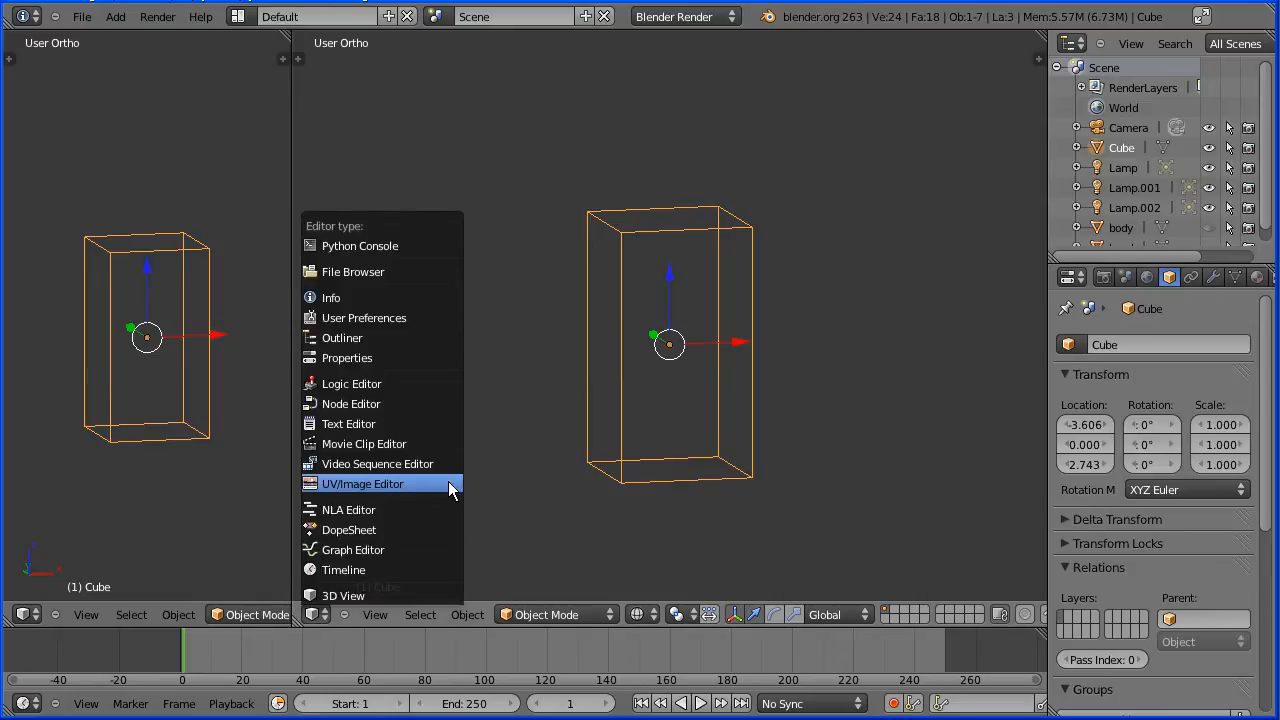
{"action": "left_click", "coordinate": [362, 482]}
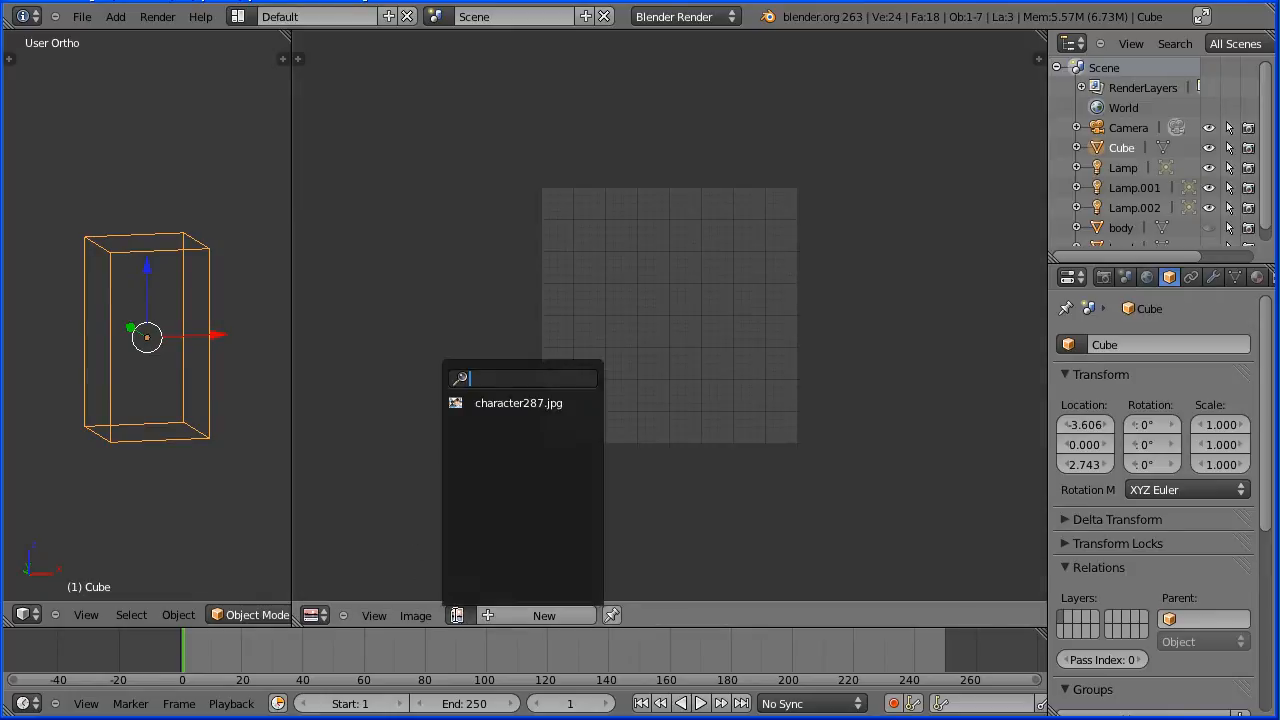
{"action": "left_click", "coordinate": [518, 402]}
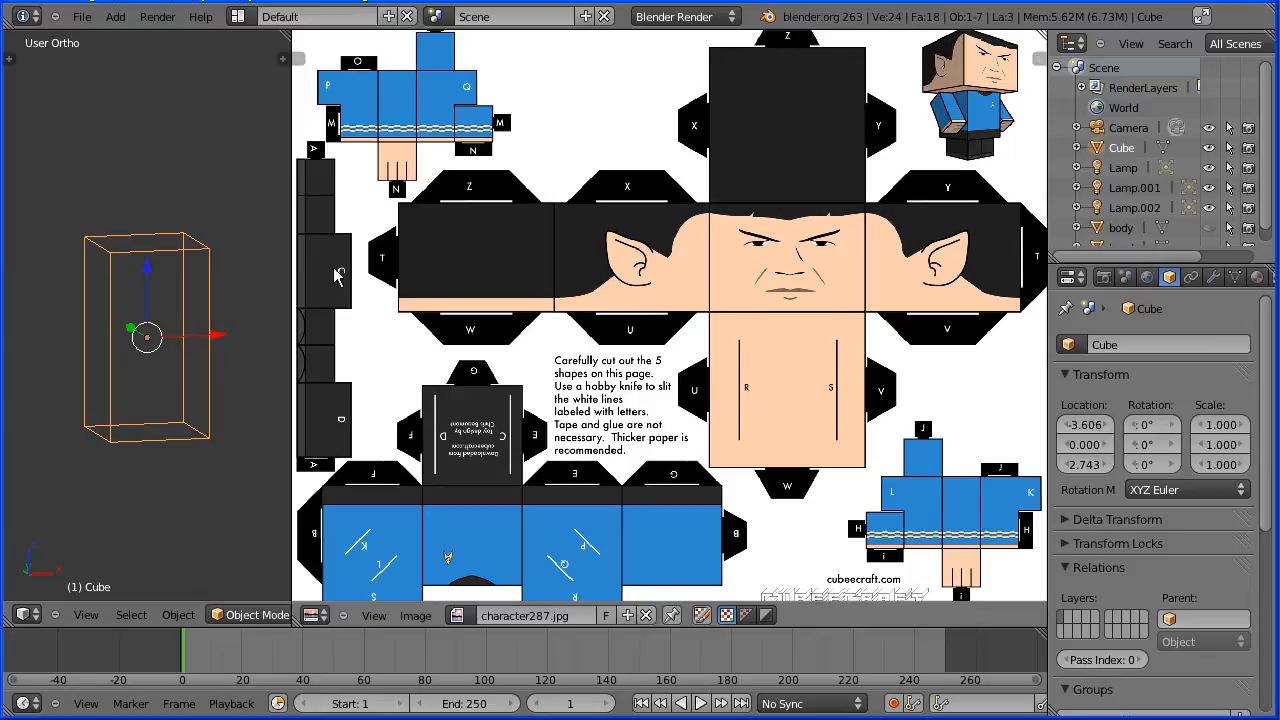
{"action": "mouse_move", "coordinate": [436, 136]}
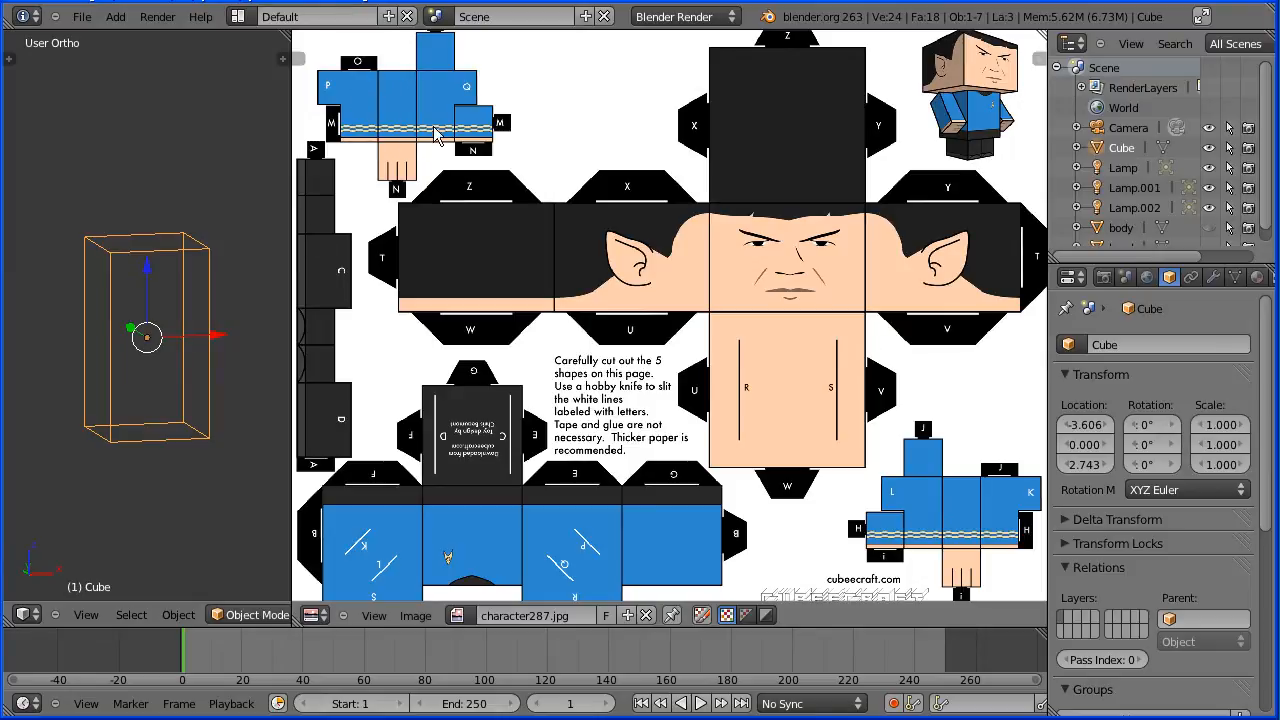
{"action": "mouse_move", "coordinate": [416, 96]}
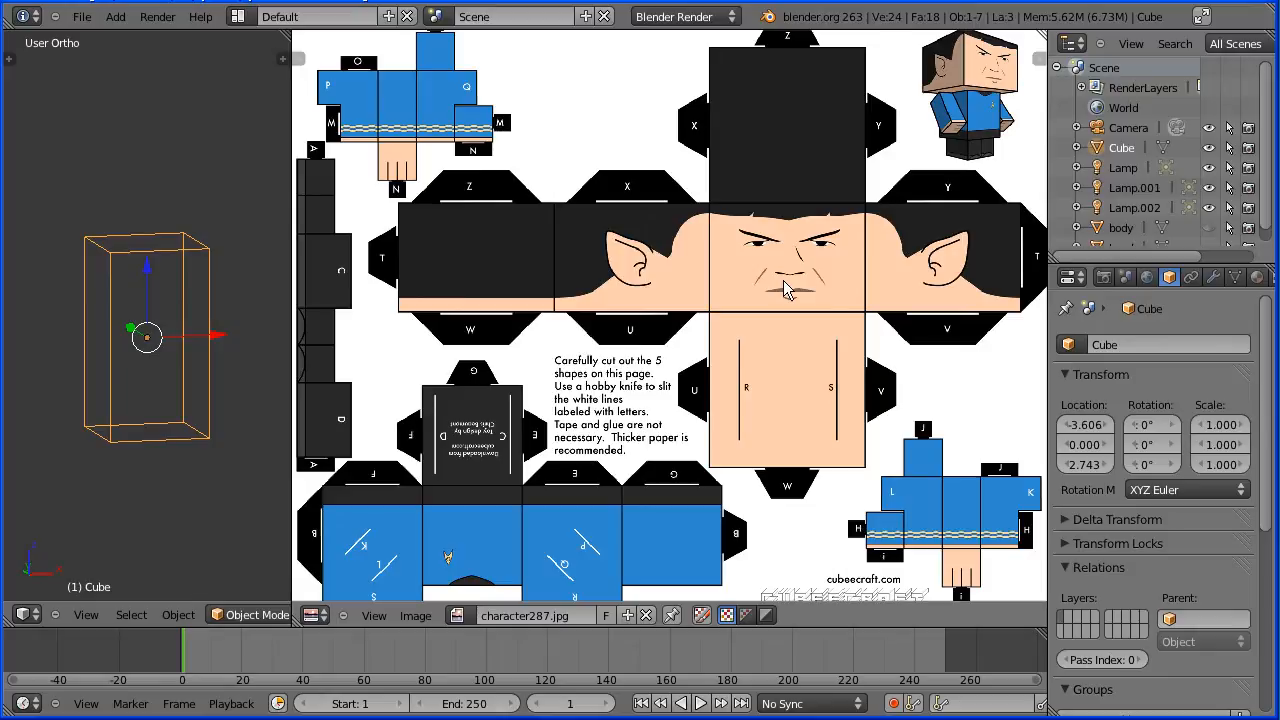
{"action": "mouse_move", "coordinate": [808, 352]}
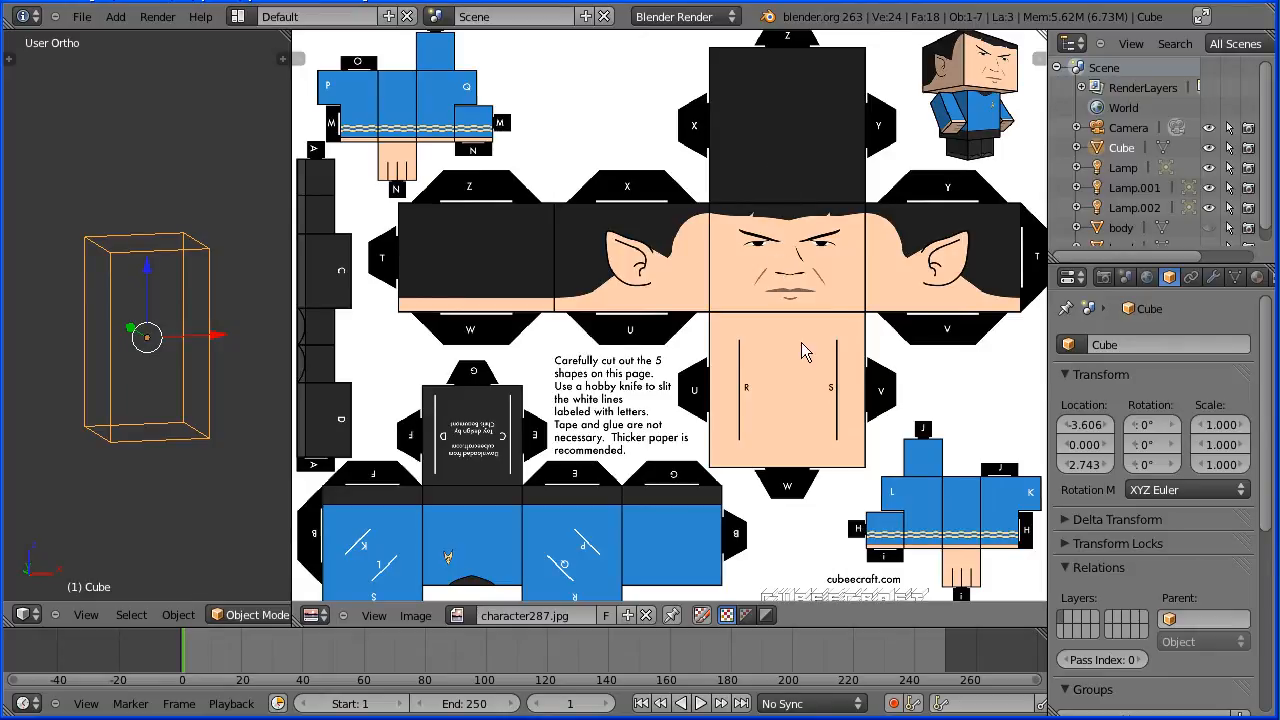
{"action": "mouse_move", "coordinate": [458, 144]}
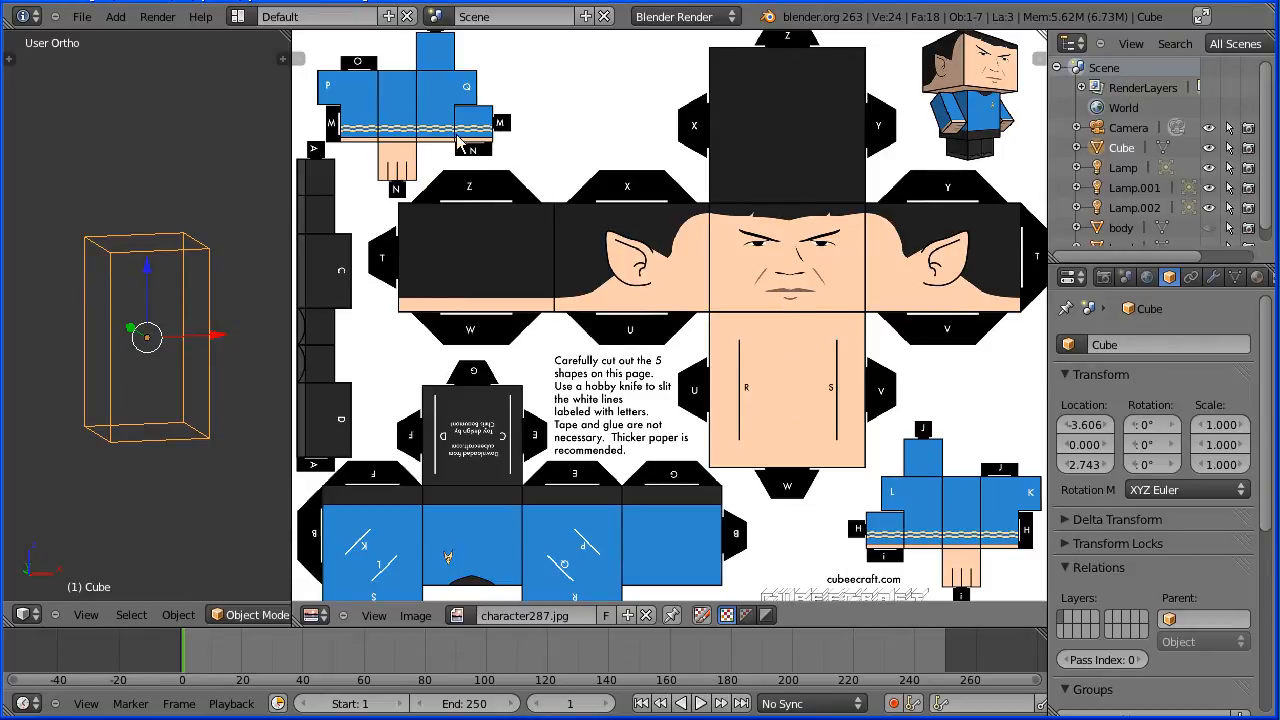
{"action": "mouse_move", "coordinate": [424, 96]}
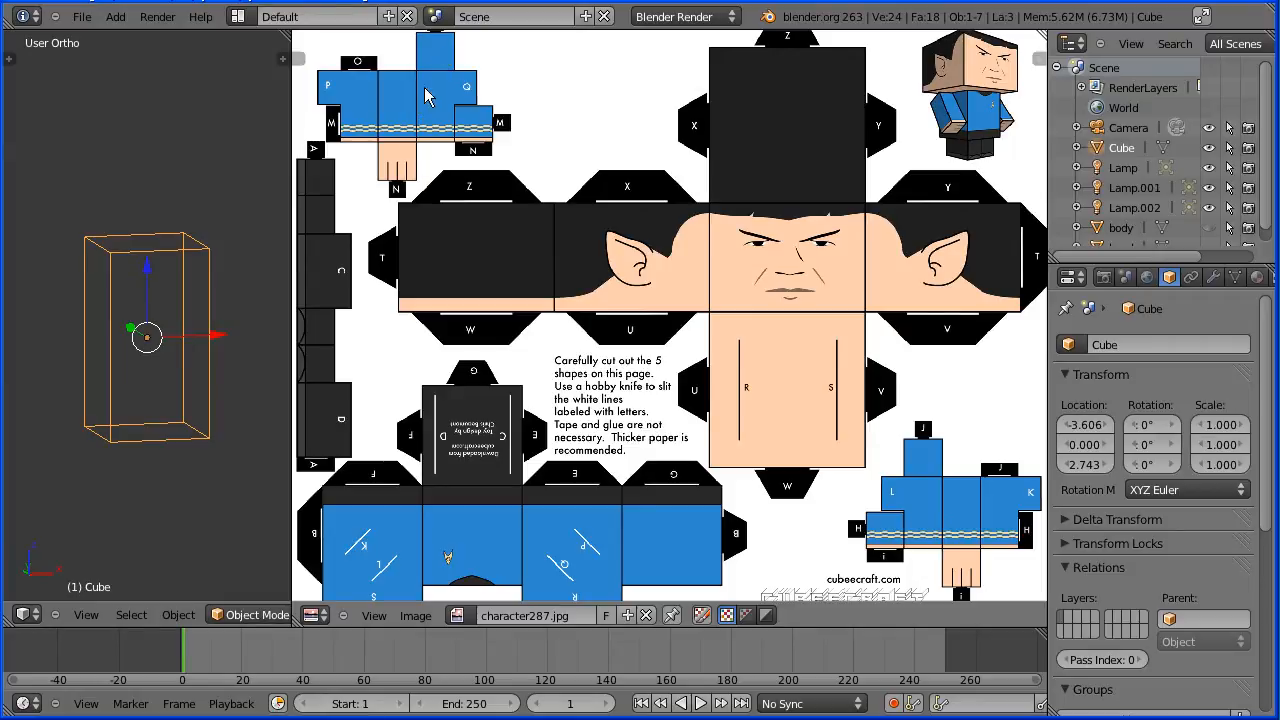
{"action": "mouse_move", "coordinate": [428, 78]}
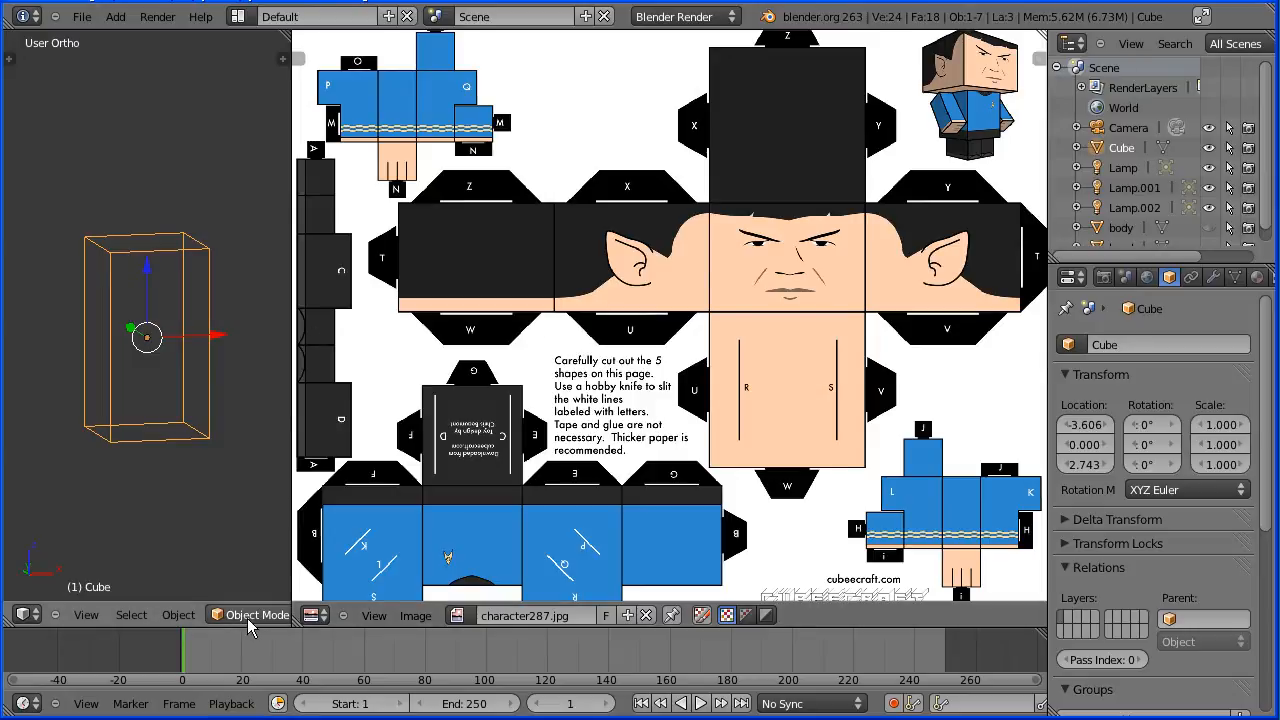
In Edit Mode, select the arm cube's edges and mark them as seams for unwrapping.
{"action": "left_click", "coordinate": [250, 616]}
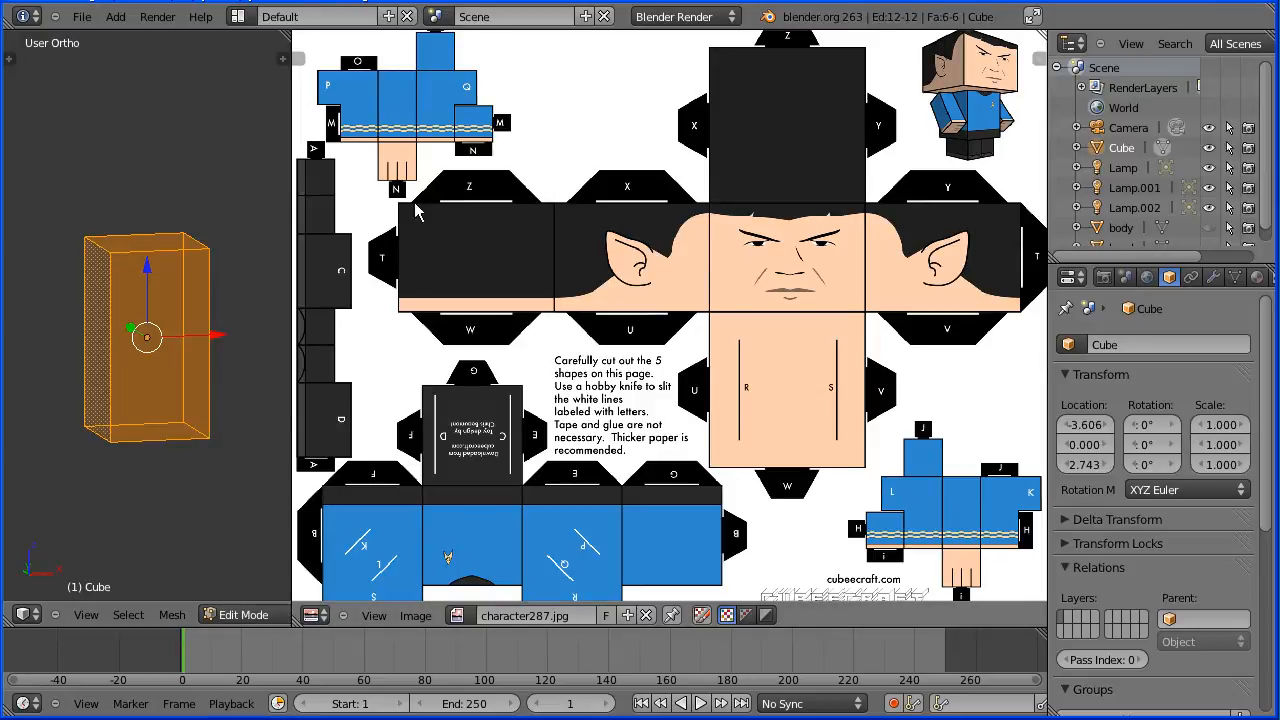
{"action": "mouse_move", "coordinate": [398, 110]}
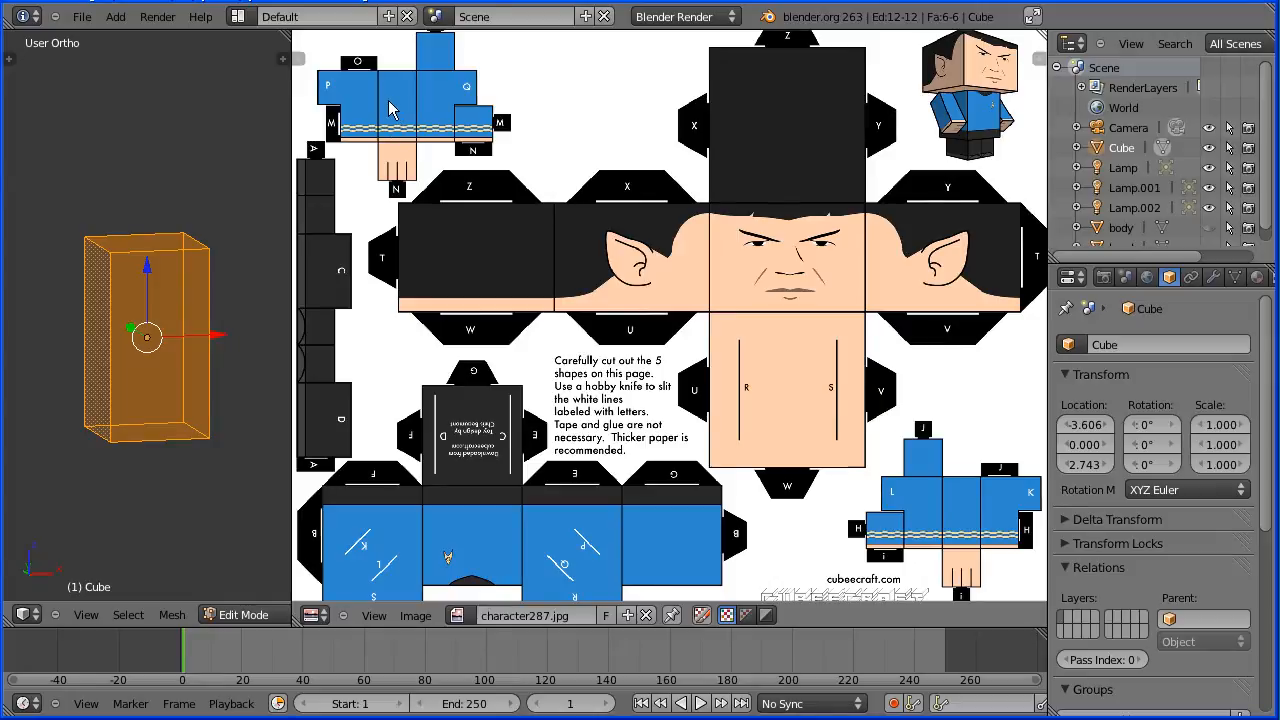
{"action": "mouse_move", "coordinate": [362, 126]}
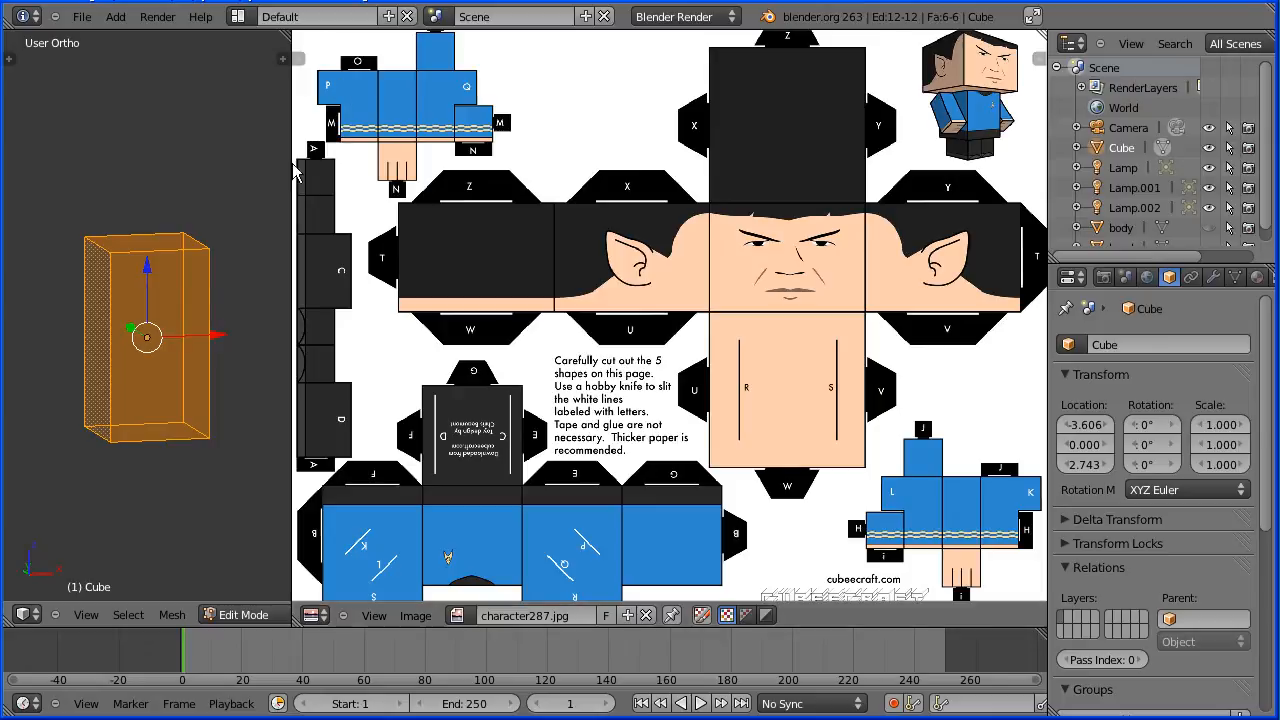
{"action": "mouse_move", "coordinate": [82, 310]}
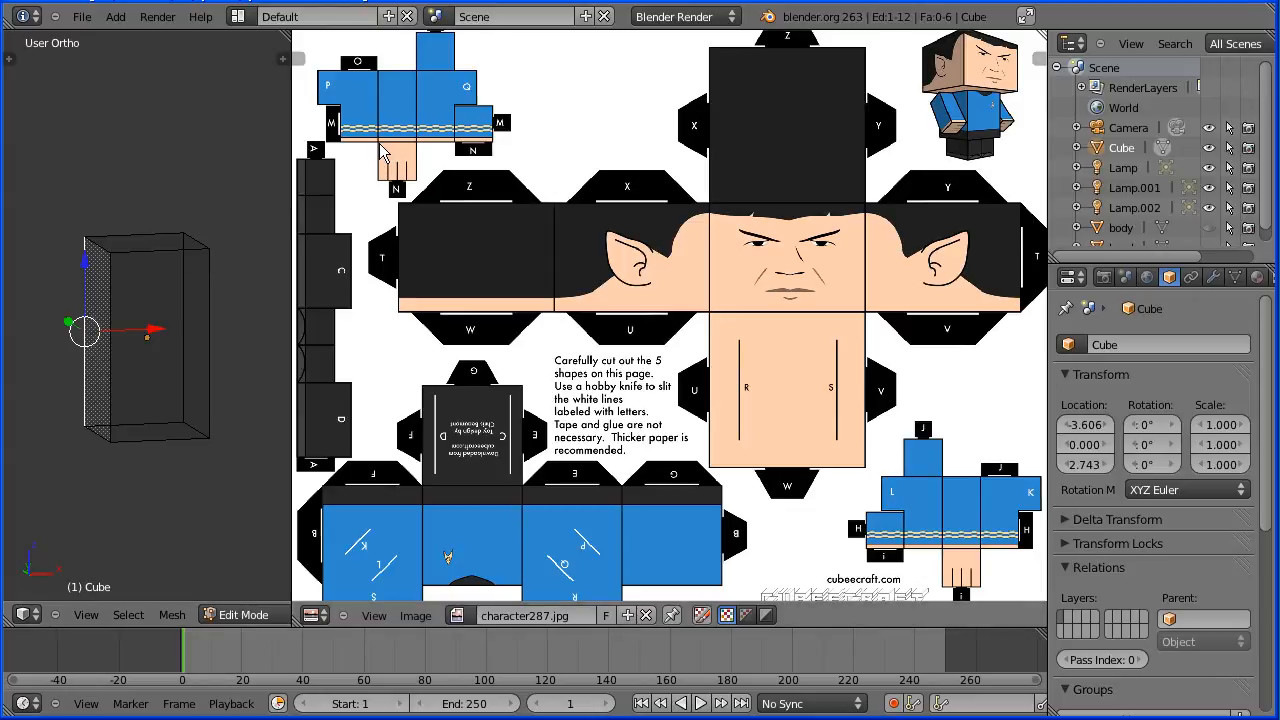
{"action": "mouse_move", "coordinate": [404, 152]}
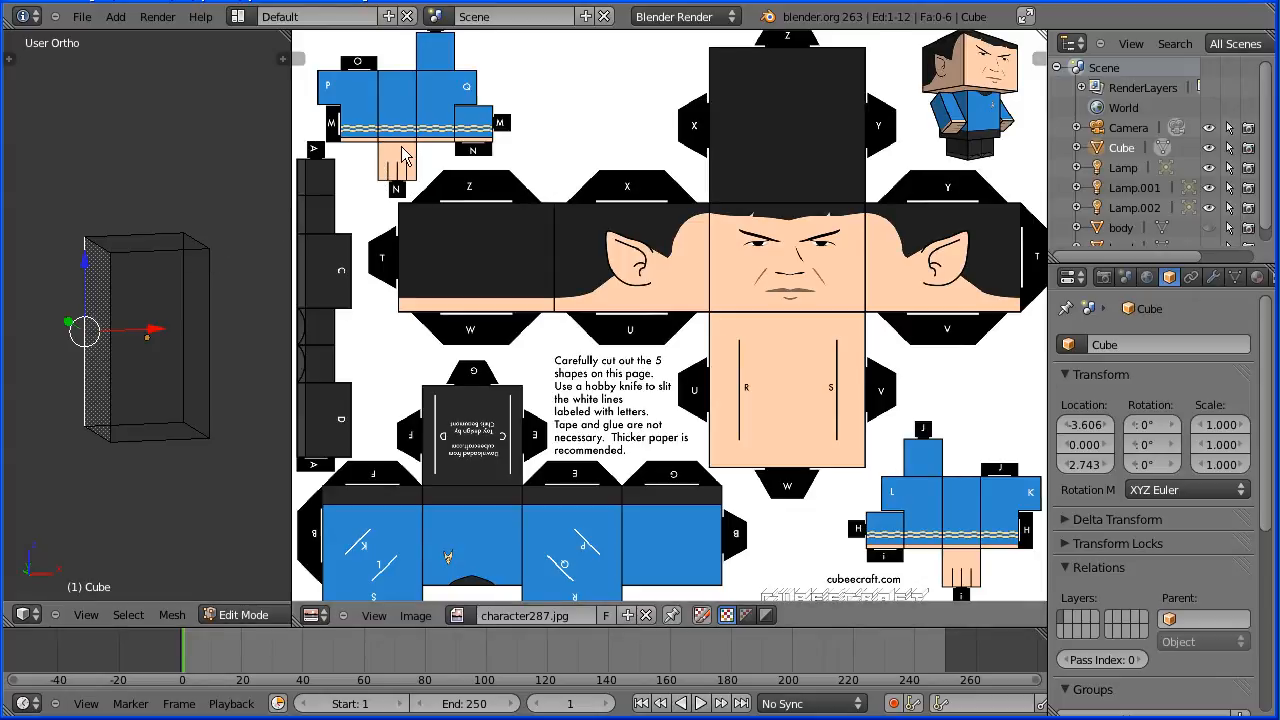
{"action": "mouse_move", "coordinate": [104, 476]}
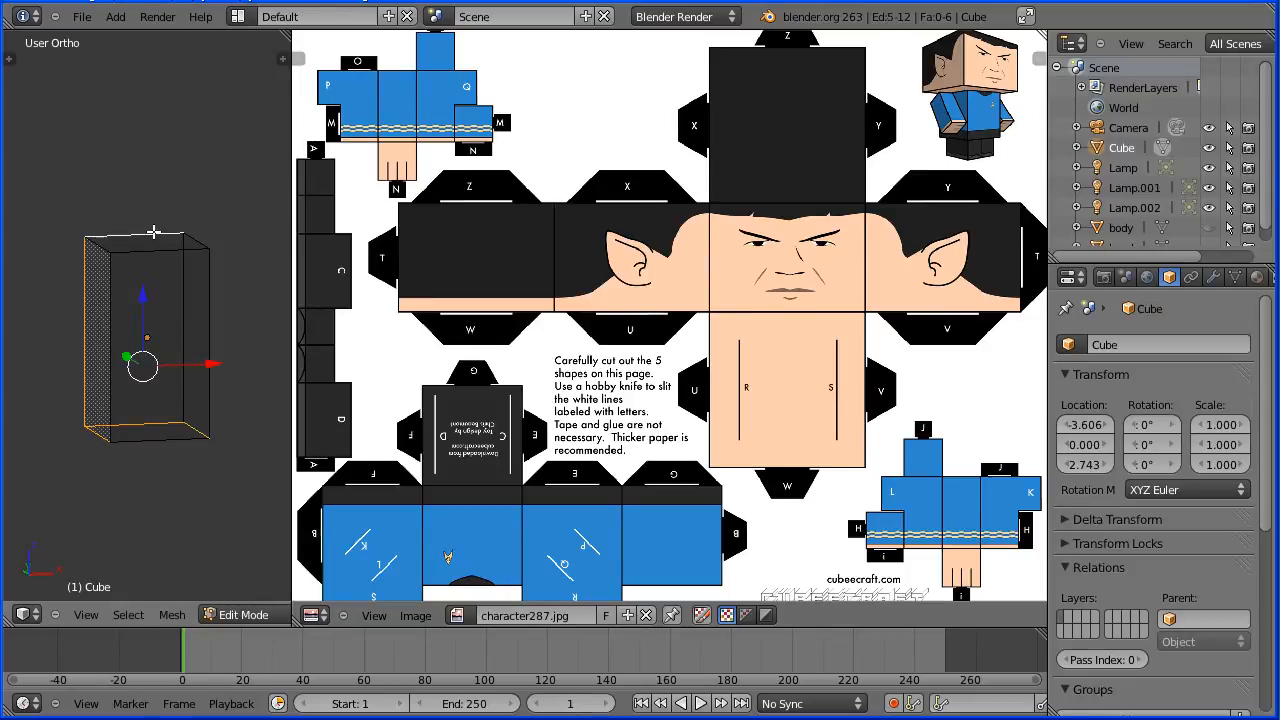
{"action": "left_click", "coordinate": [150, 236]}
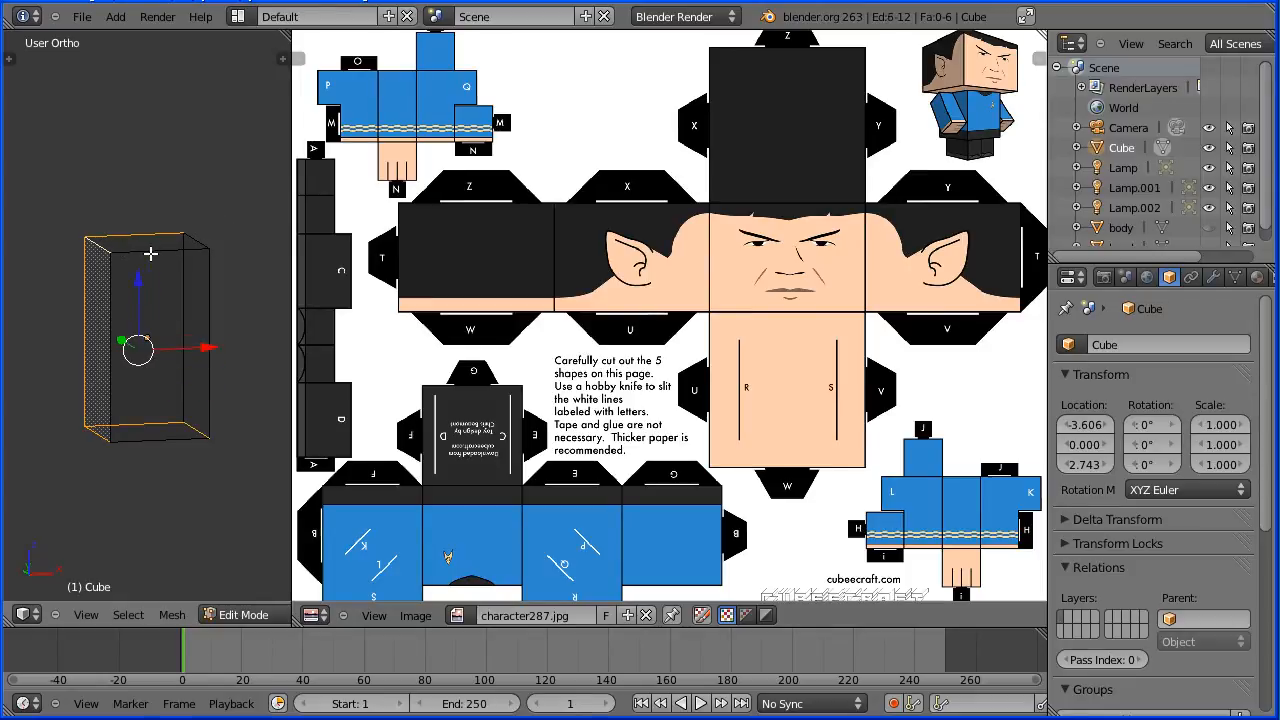
{"action": "left_click", "coordinate": [172, 614]}
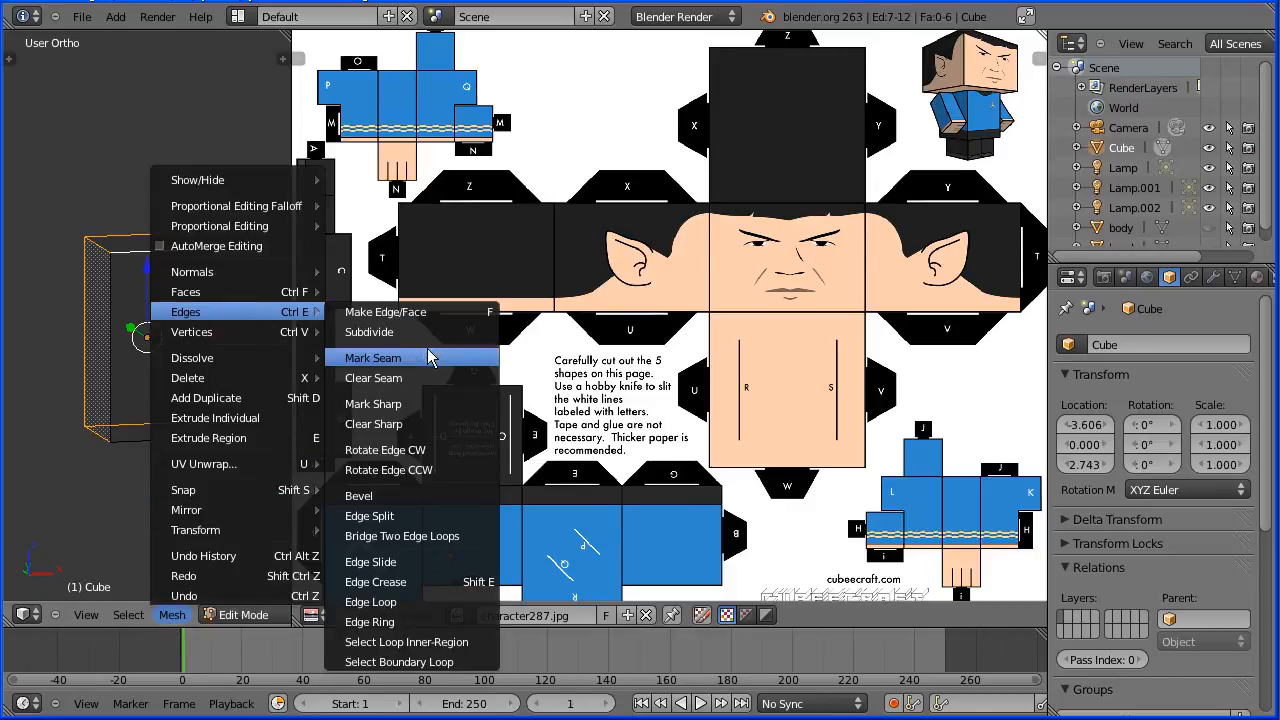
{"action": "left_click", "coordinate": [372, 356]}
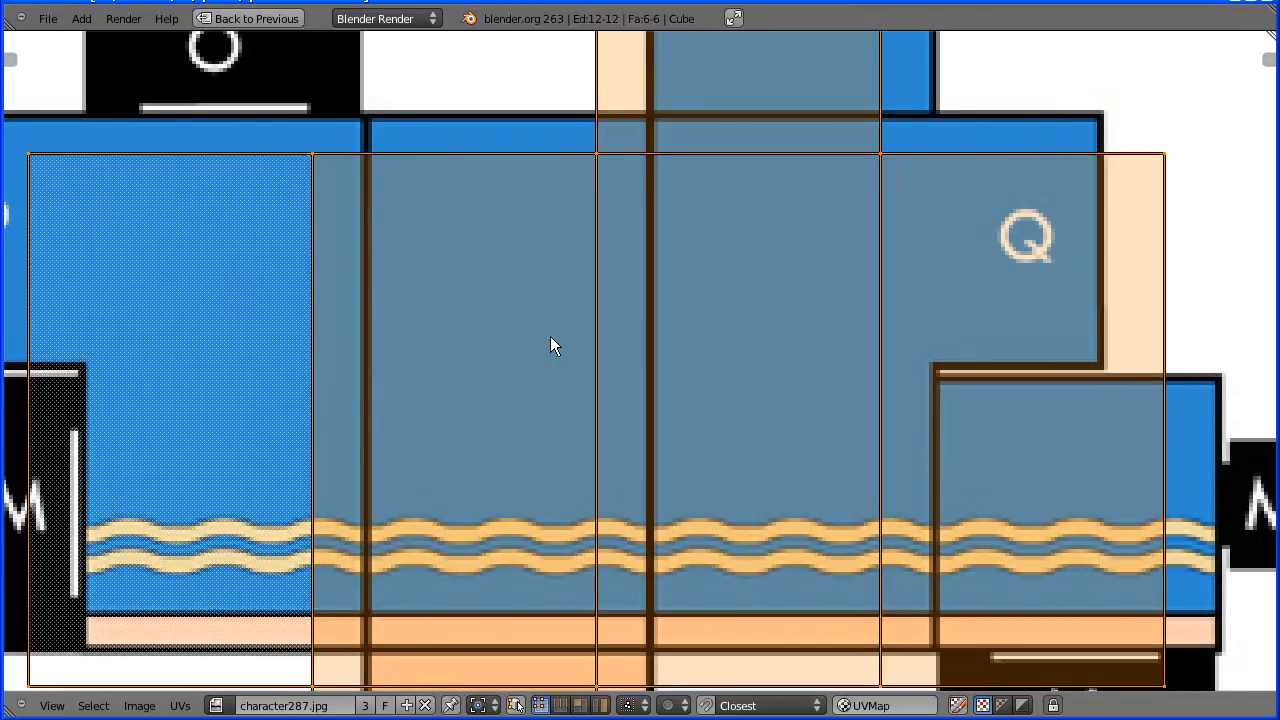
Align the unwrapped faces over the blue arm panels, then leave the full-screen image editor.
{"action": "left_click_drag", "start_coordinate": [556, 344], "coordinate": [558, 324]}
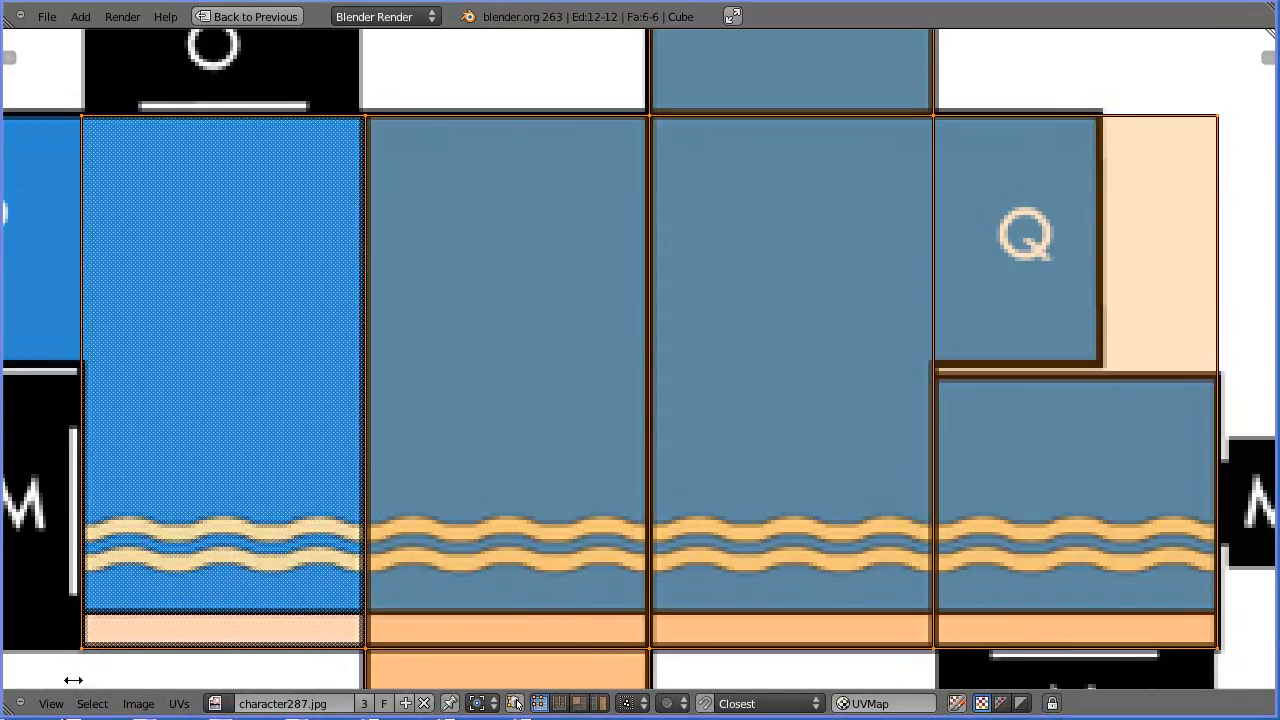
{"action": "left_click", "coordinate": [50, 704]}
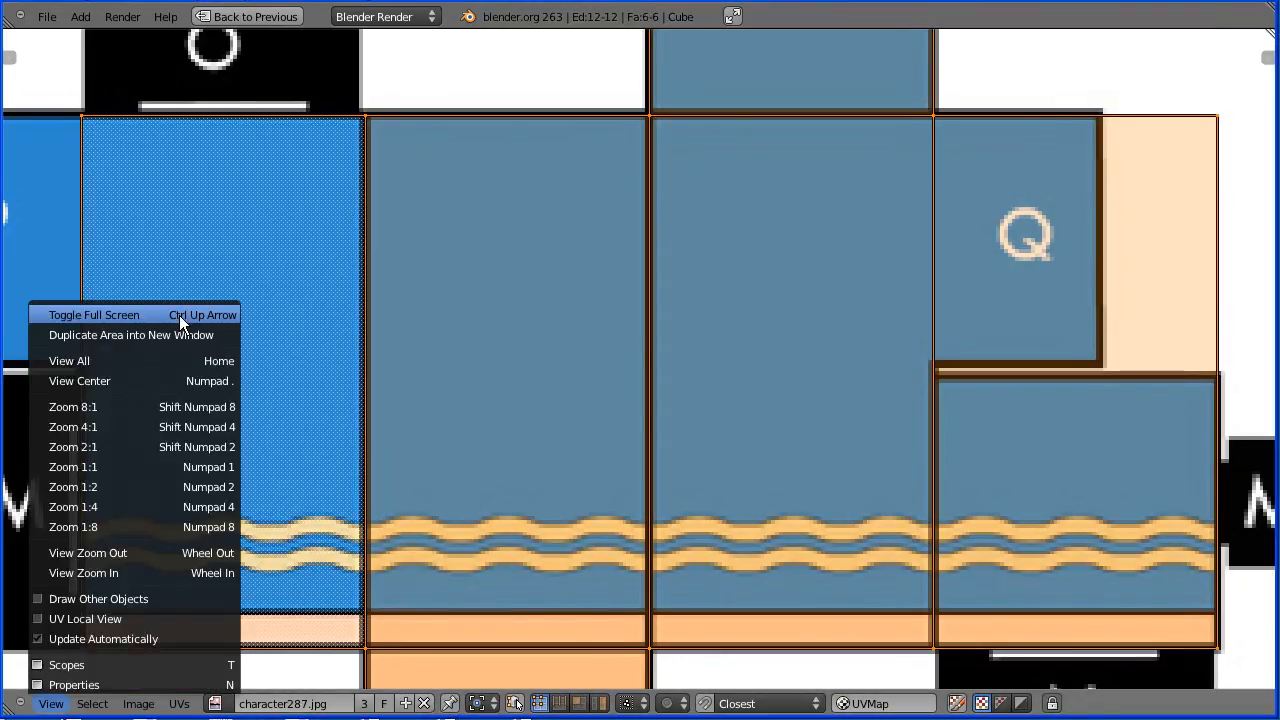
{"action": "left_click", "coordinate": [92, 314]}
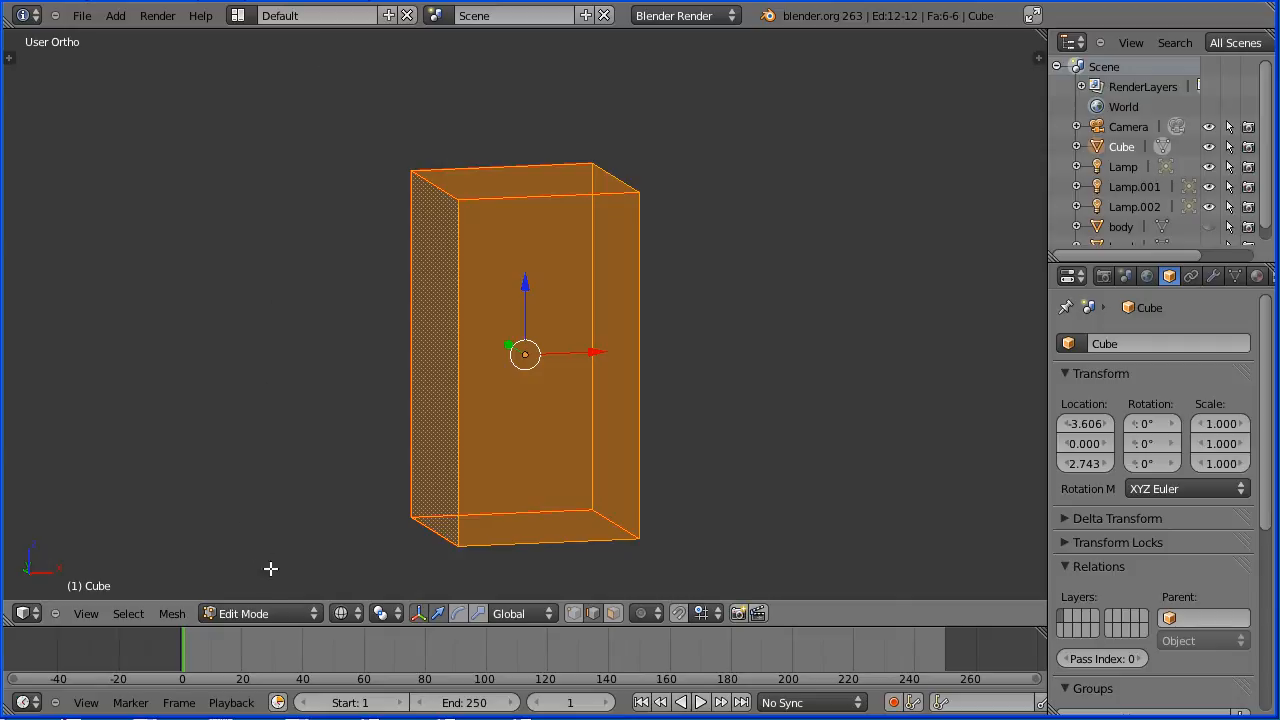
Return to Object Mode and set viewport shading to Texture so the arm shows its blue uniform.
{"action": "key", "text": "Tab"}
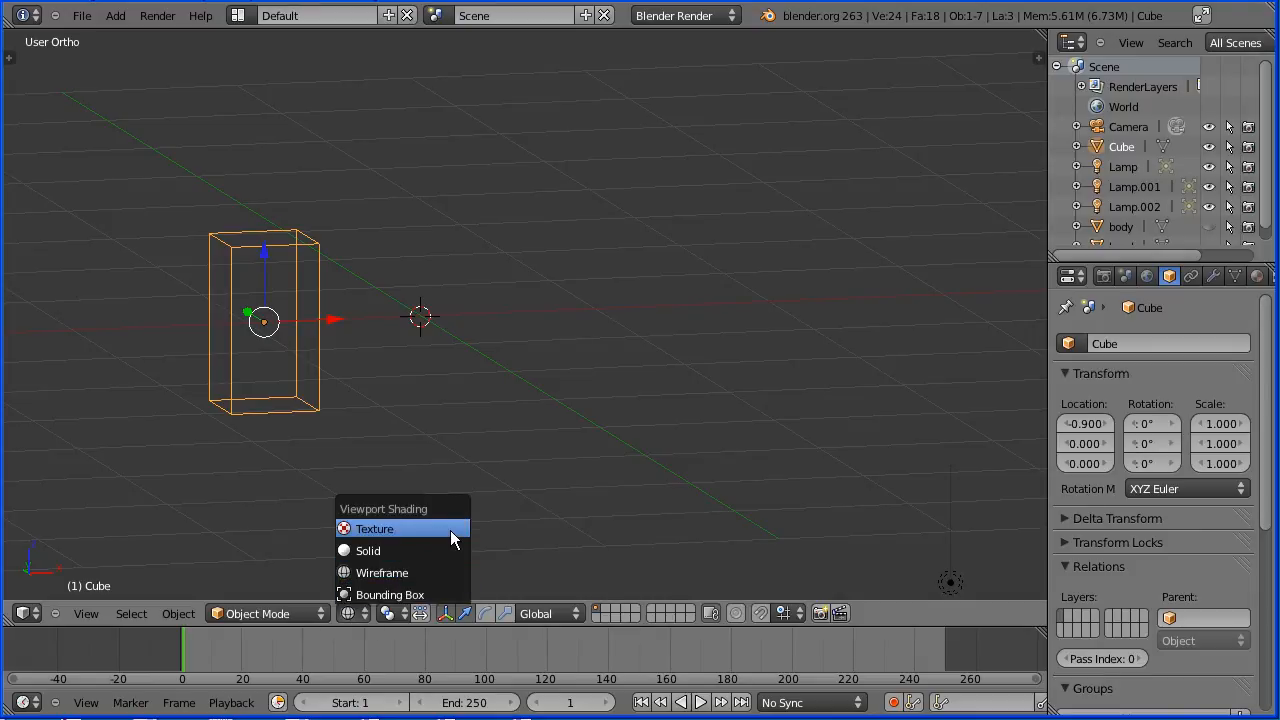
{"action": "left_click", "coordinate": [374, 528]}
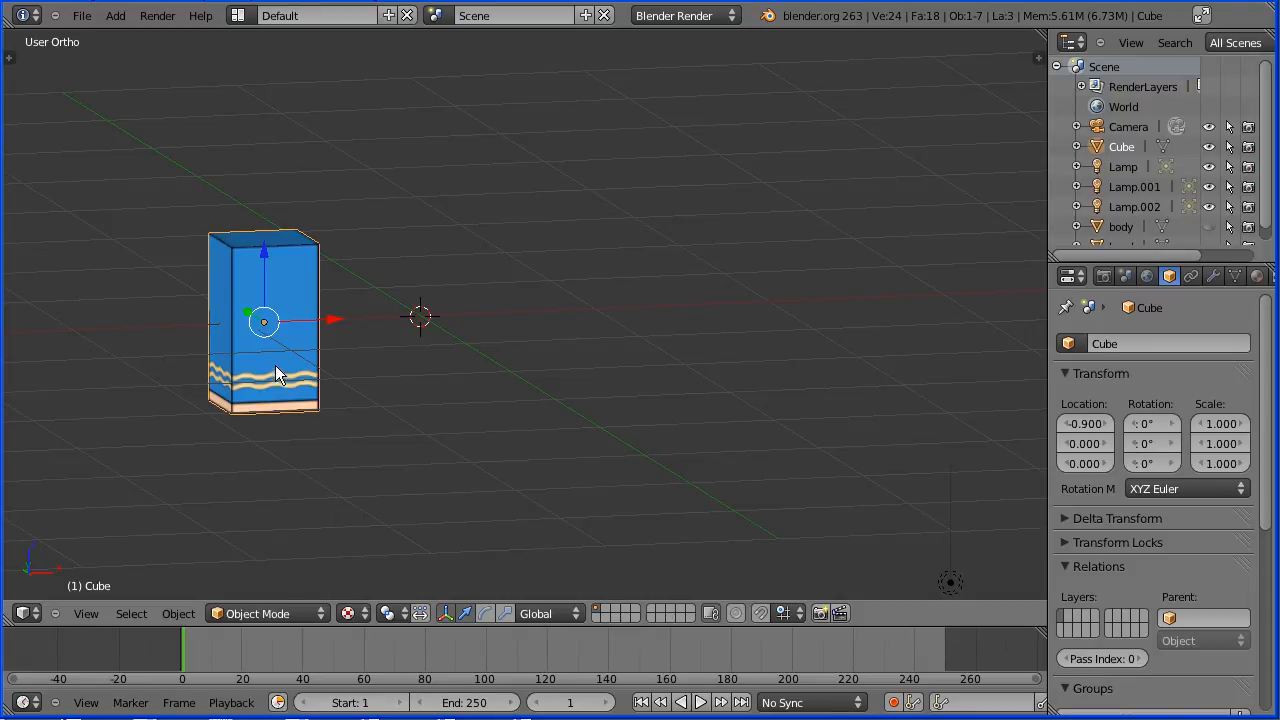
Duplicate the arm cube, rotate the first 90° about Z, and begin renaming the pair arm_L and arm_R.
{"action": "key", "text": "shift+d"}
{"action": "type", "text": "arm_L"}
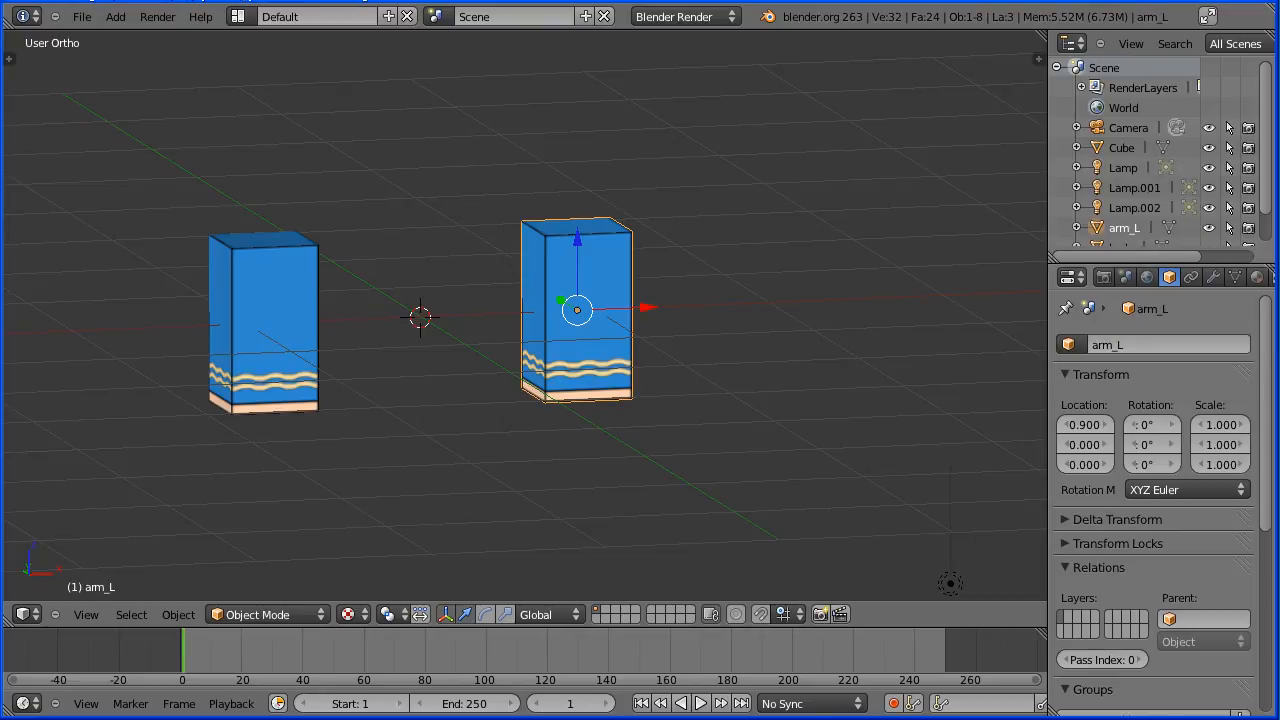
{"action": "mouse_move", "coordinate": [436, 216]}
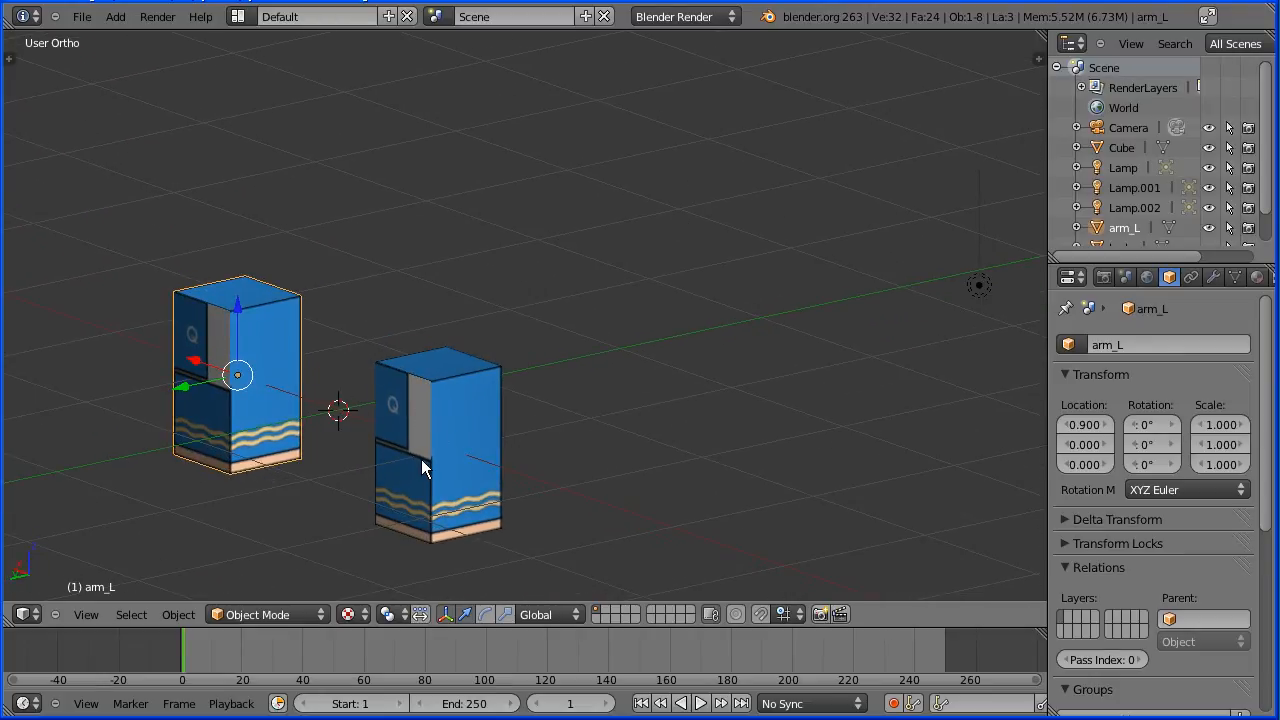
{"action": "mouse_move", "coordinate": [576, 392]}
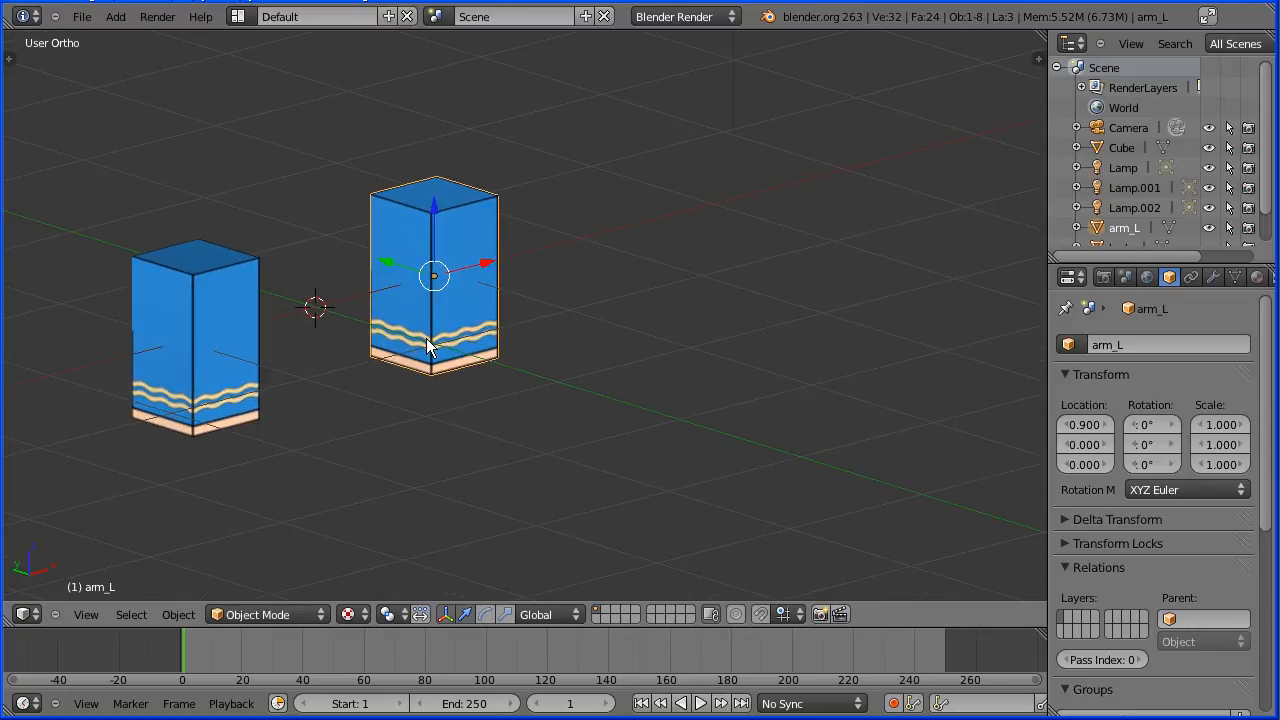
{"action": "mouse_move", "coordinate": [420, 344]}
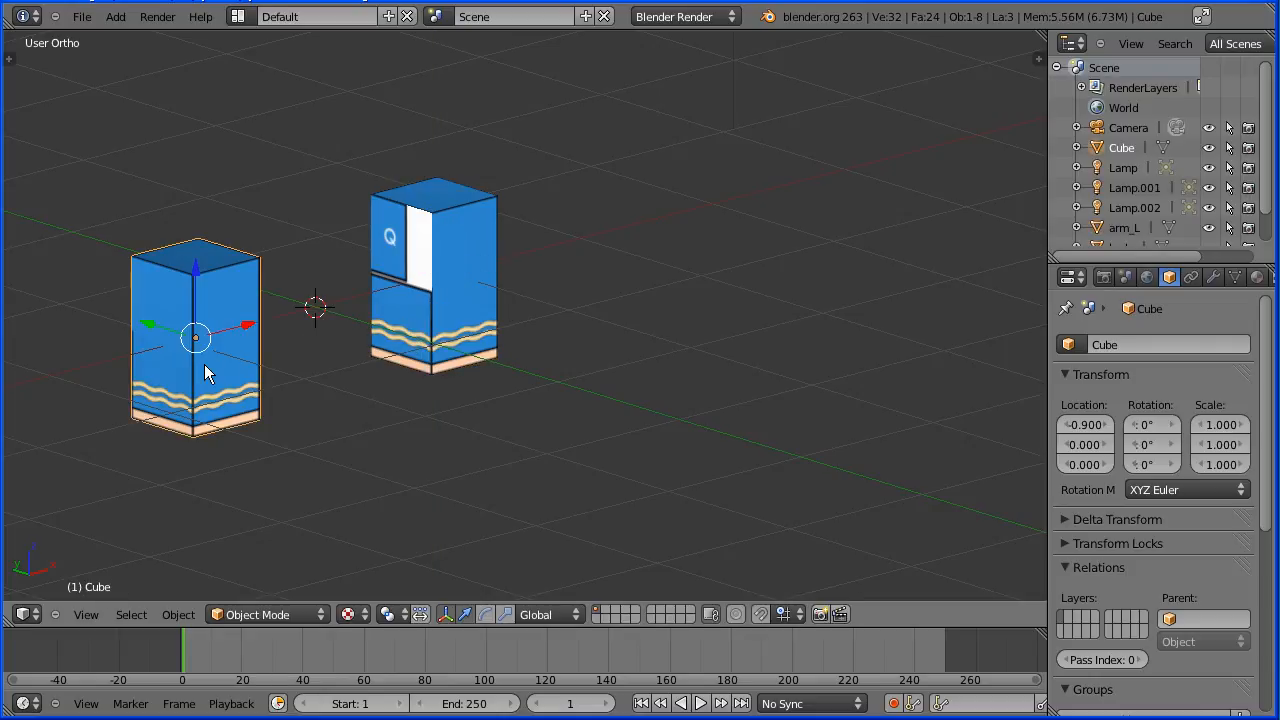
{"action": "key", "text": "r"}
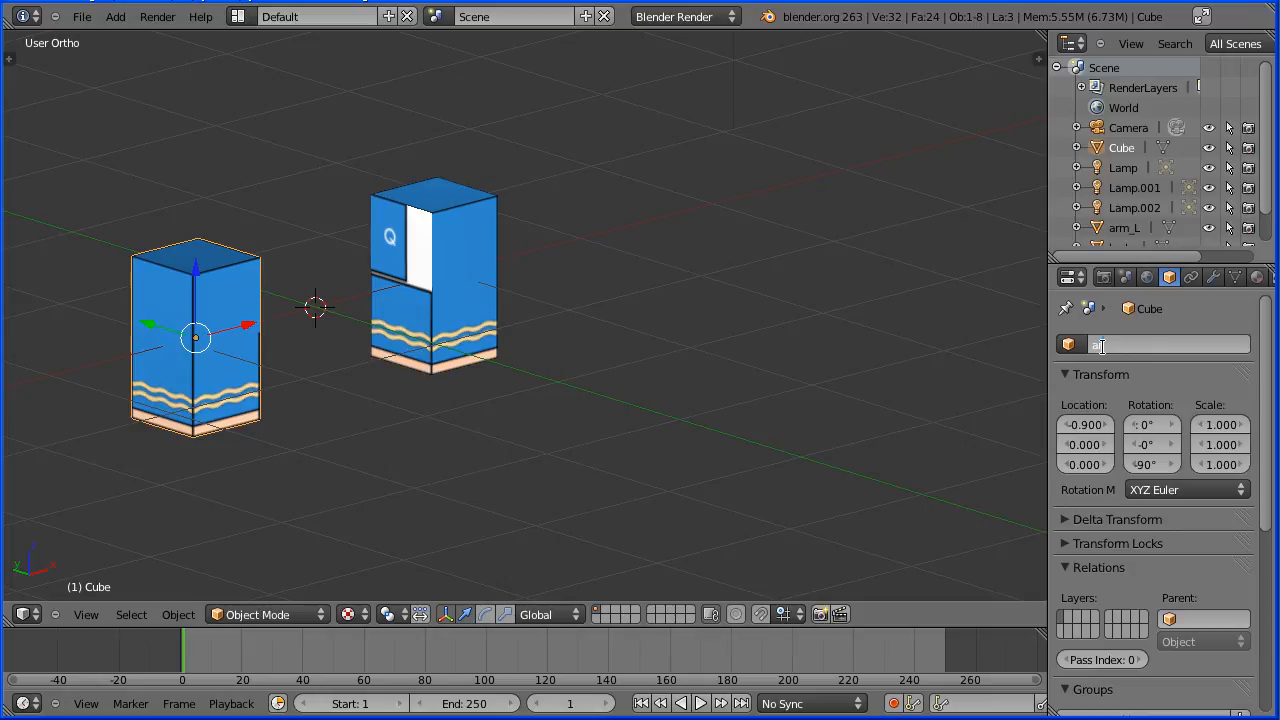
{"action": "type", "text": "m_R"}
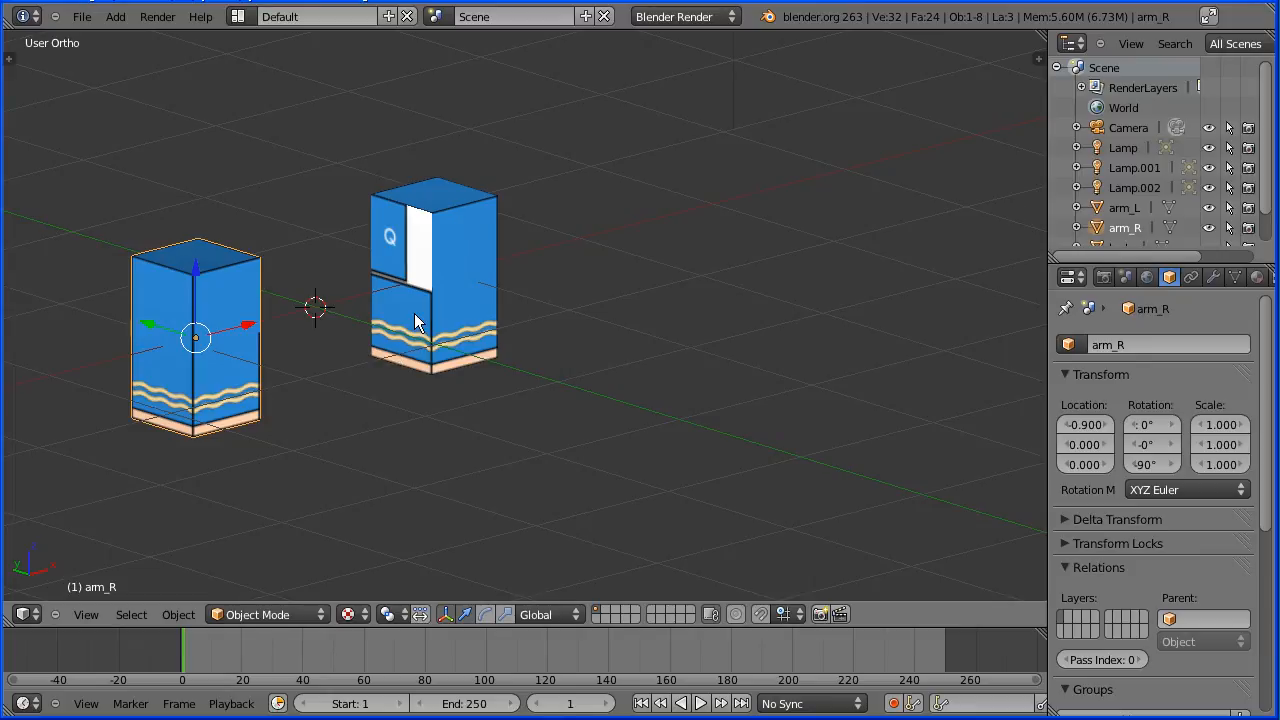
{"action": "left_click", "coordinate": [178, 614]}
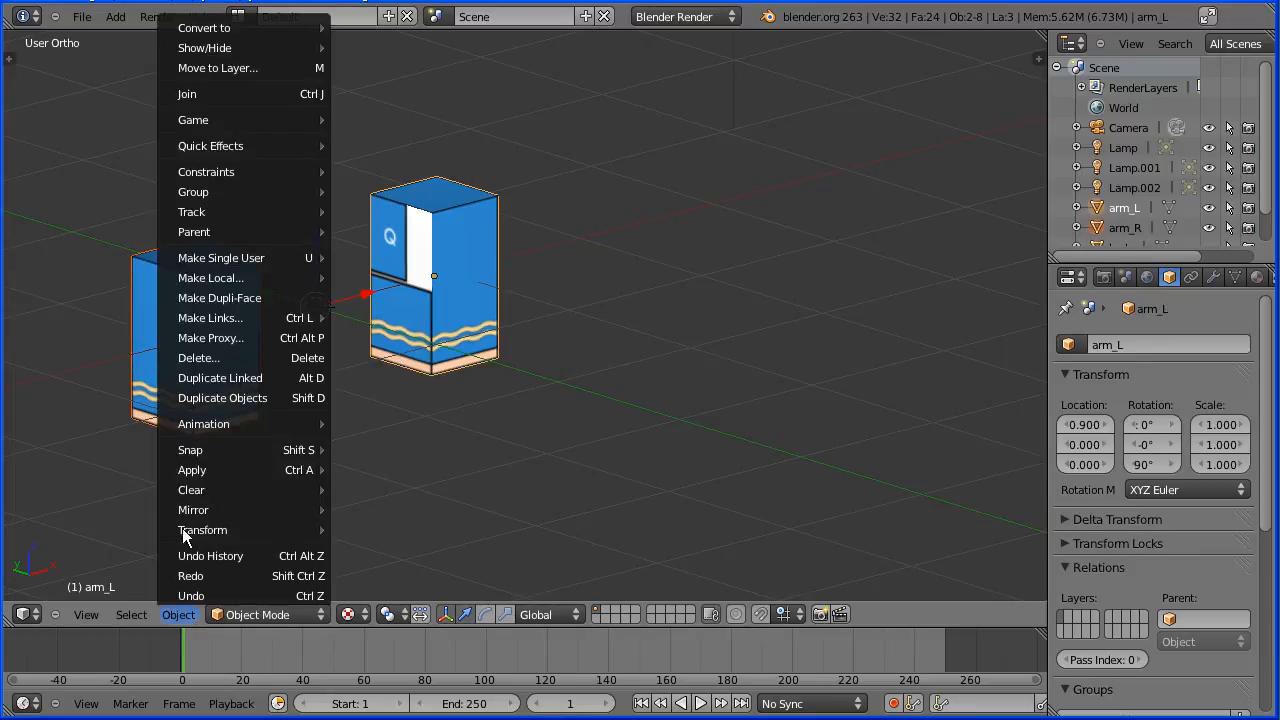